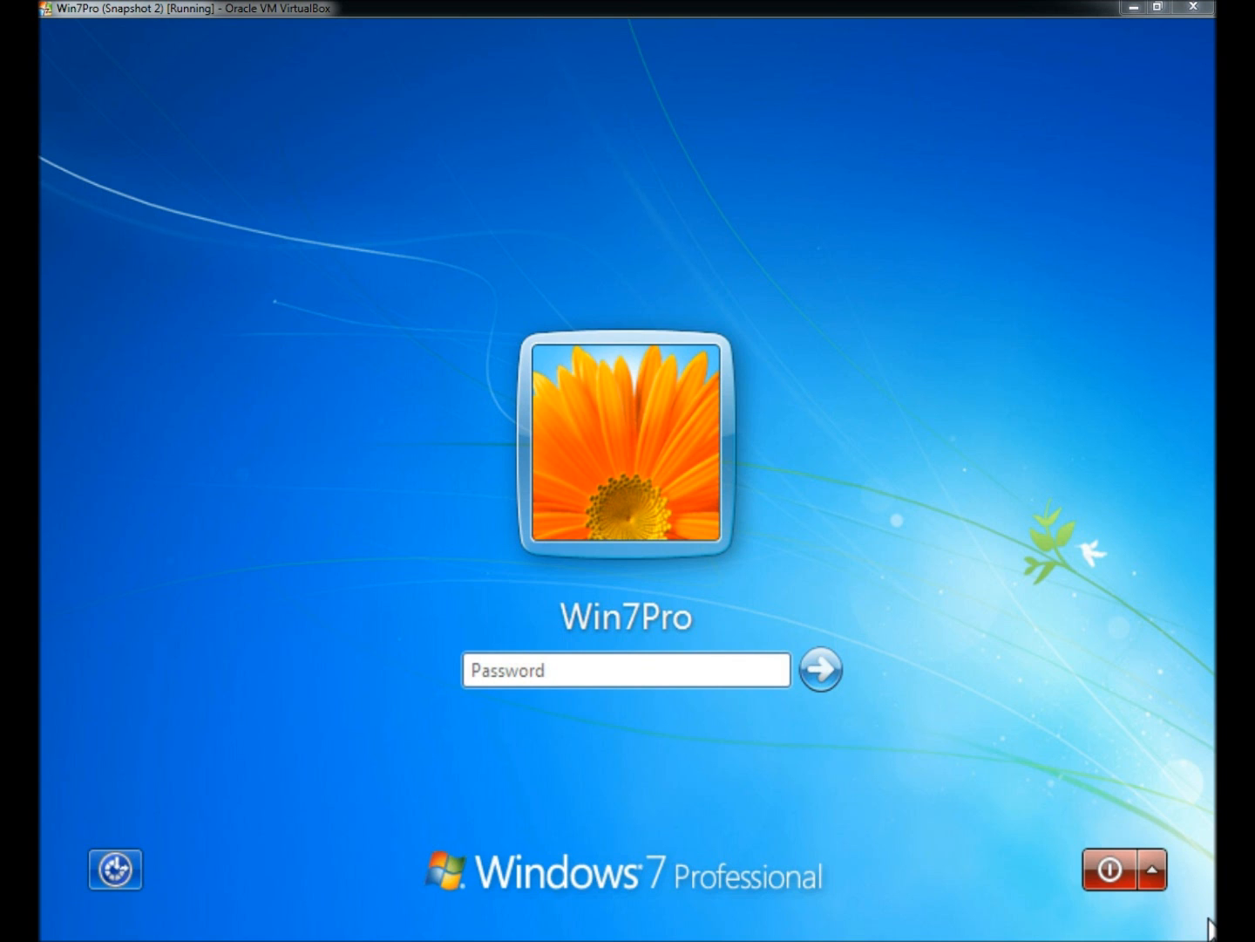
mouse_move(1159, 870)
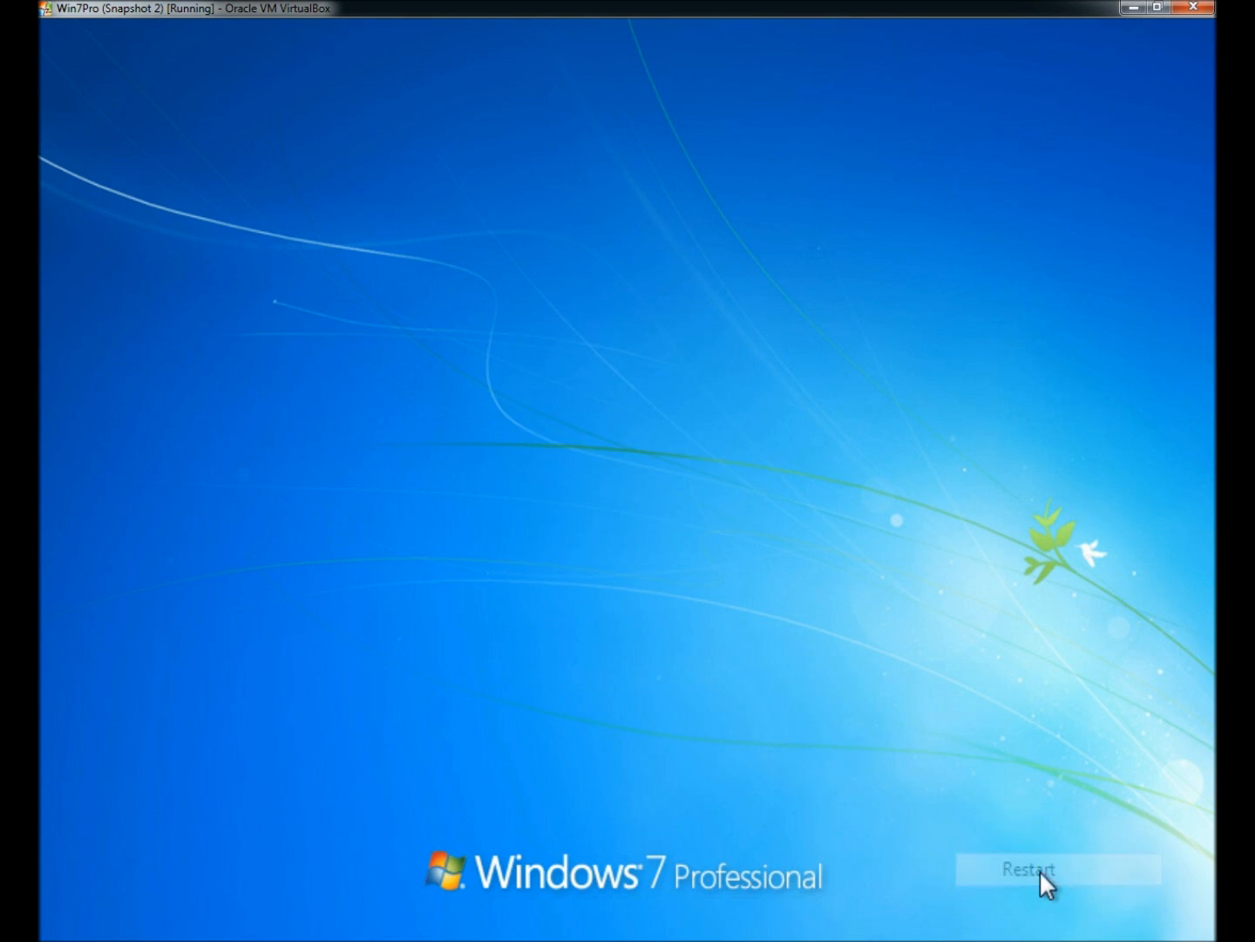
Restart Windows 7 from the login screen's power menu to reach the Trinity Rescue Kit boot menu
click(1056, 869)
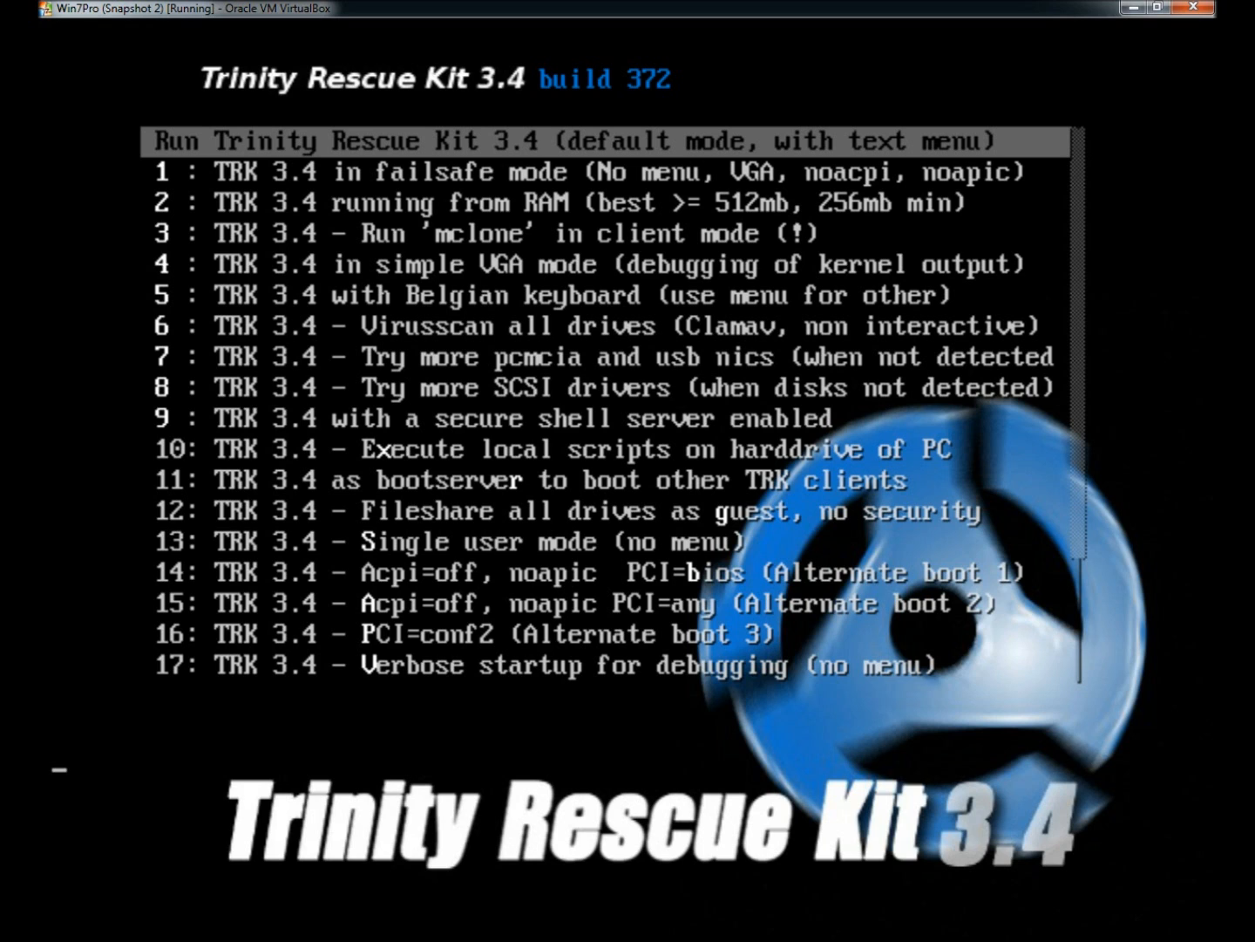
Boot Trinity Rescue Kit 3.4 in default mode and read the password-reset, mount and virus-scan descriptions
key(Return)
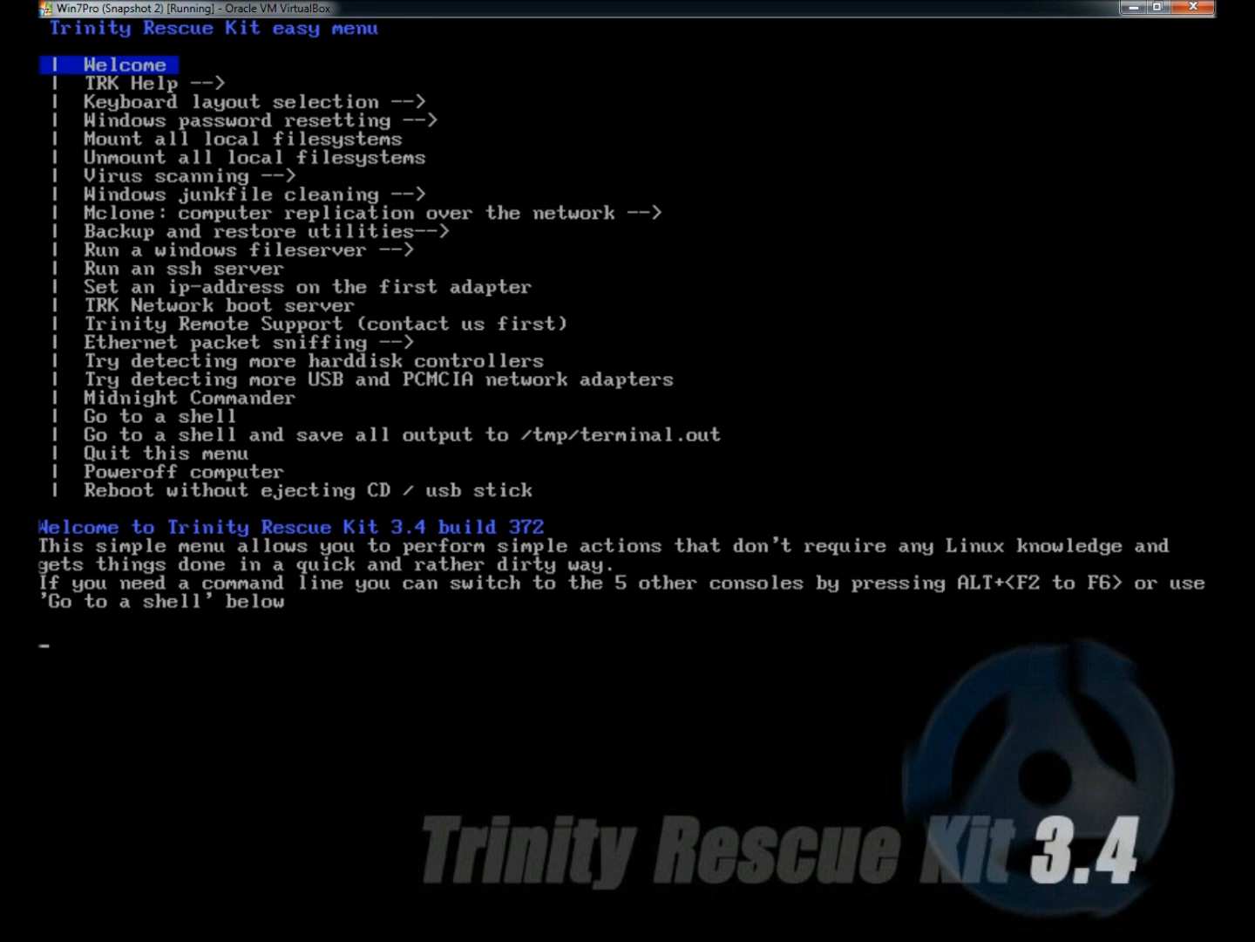
key(Down)
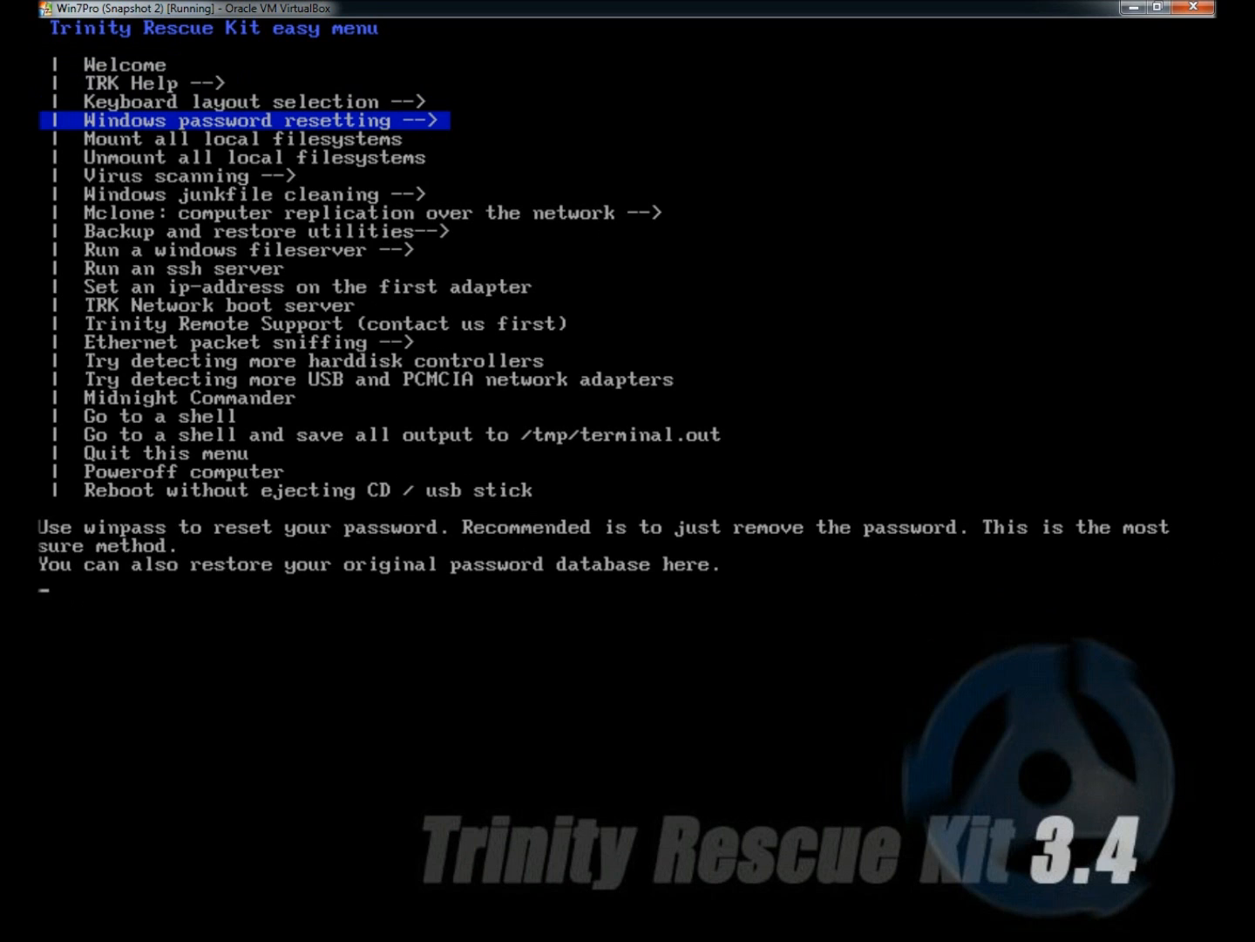
key(Down)
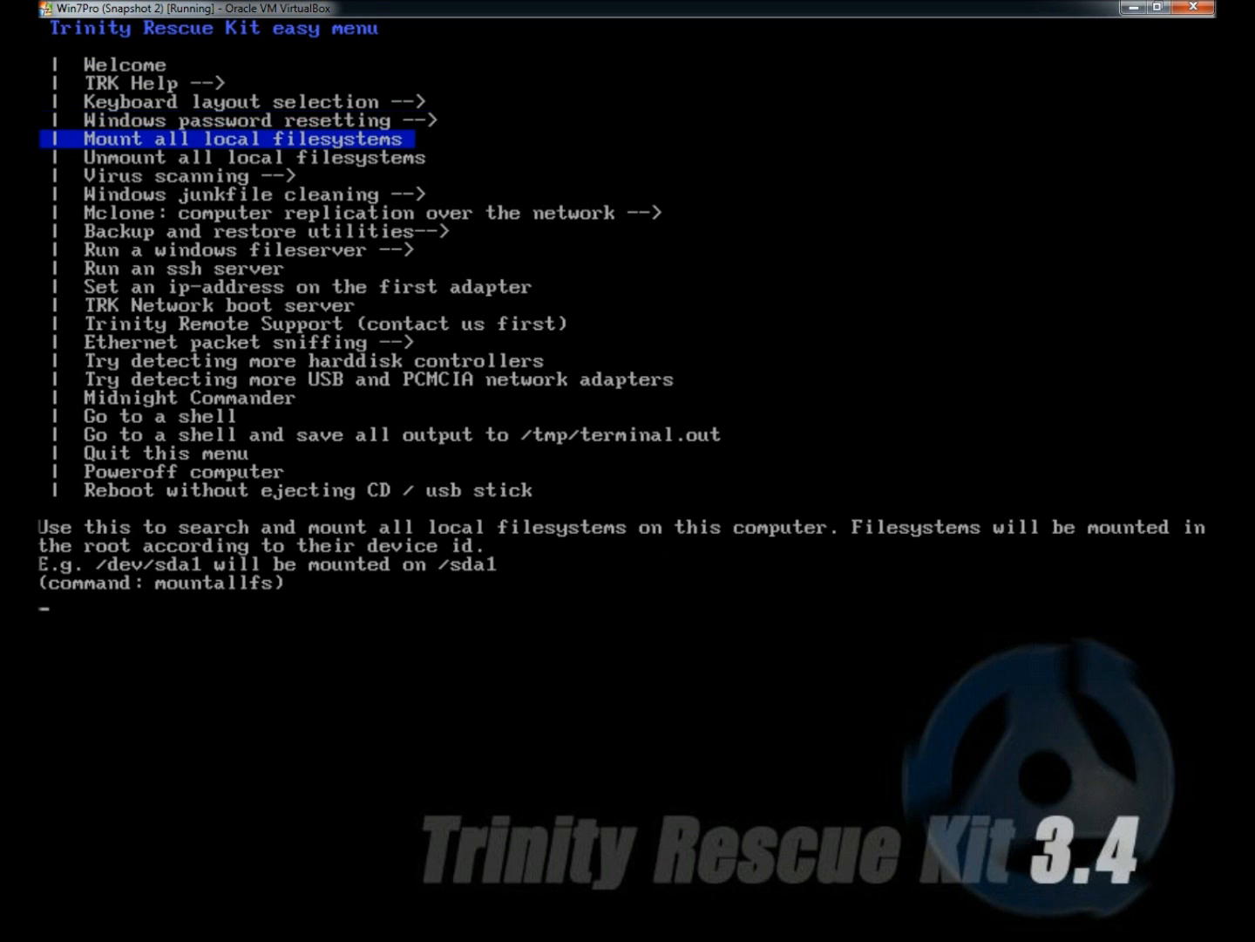
key(down)
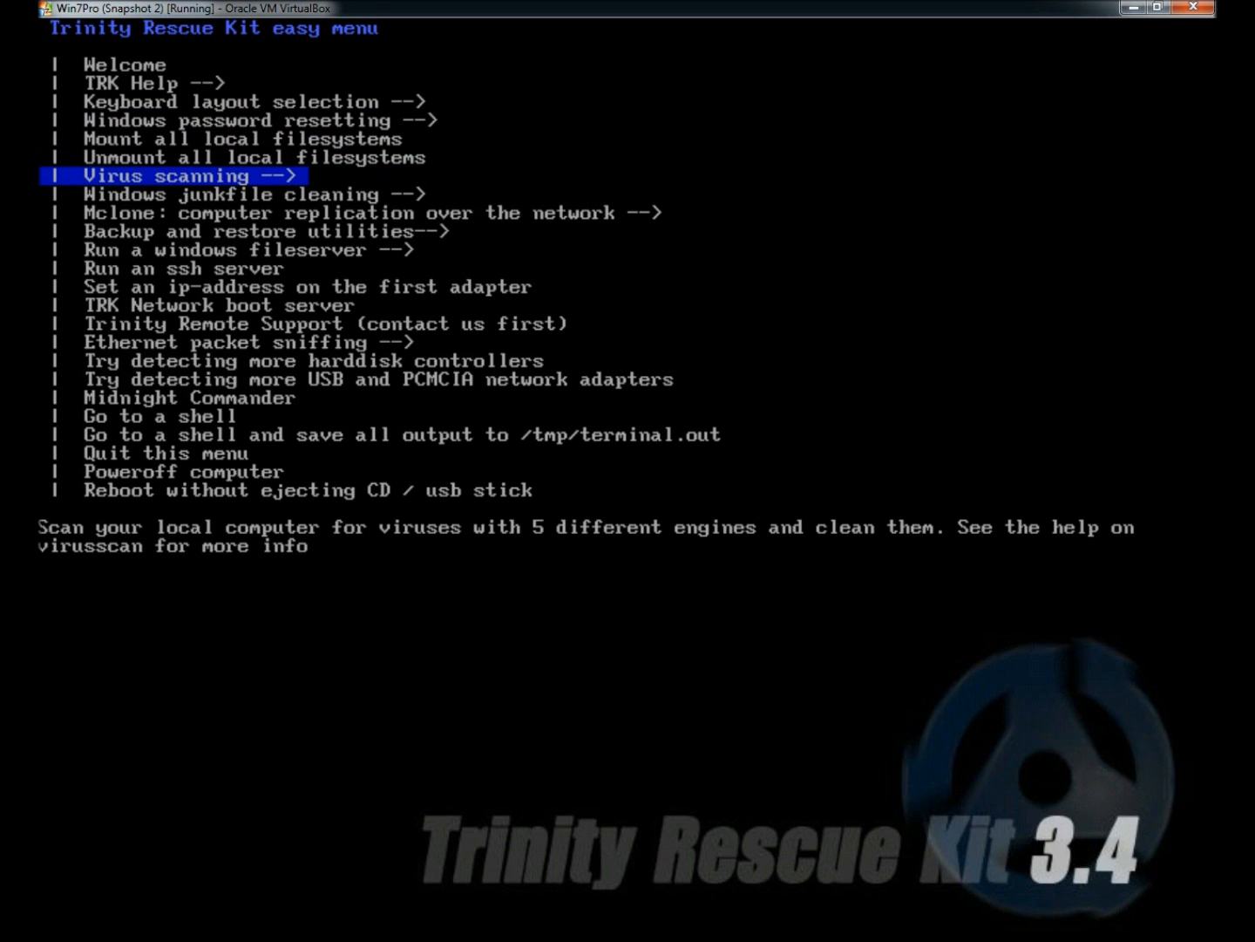
Read the junkfile cleaning, Mclone, backup/restore and packet-sniffing descriptions, returning to virus scanning
key(Down)
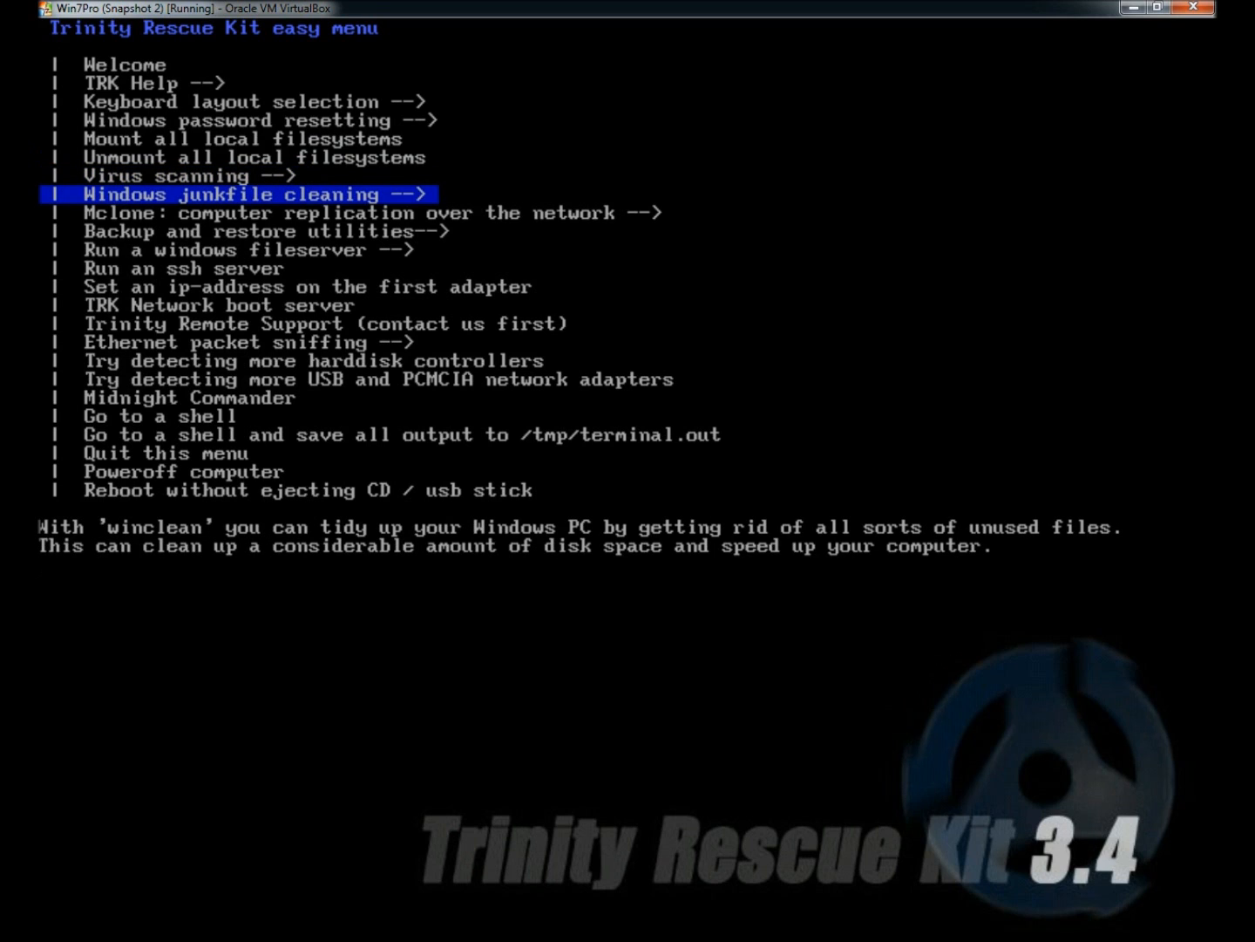
key(Down)
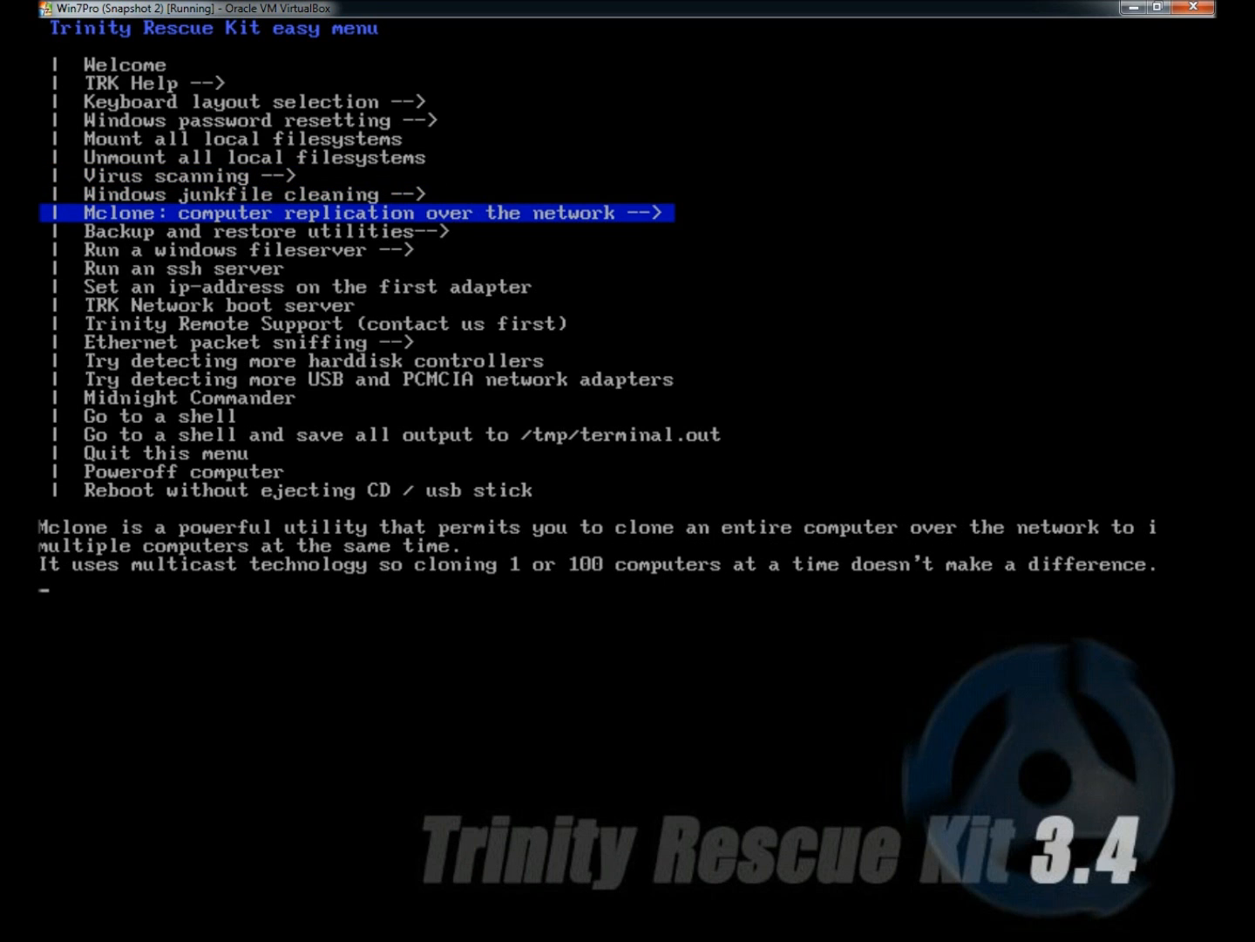
key(Down)
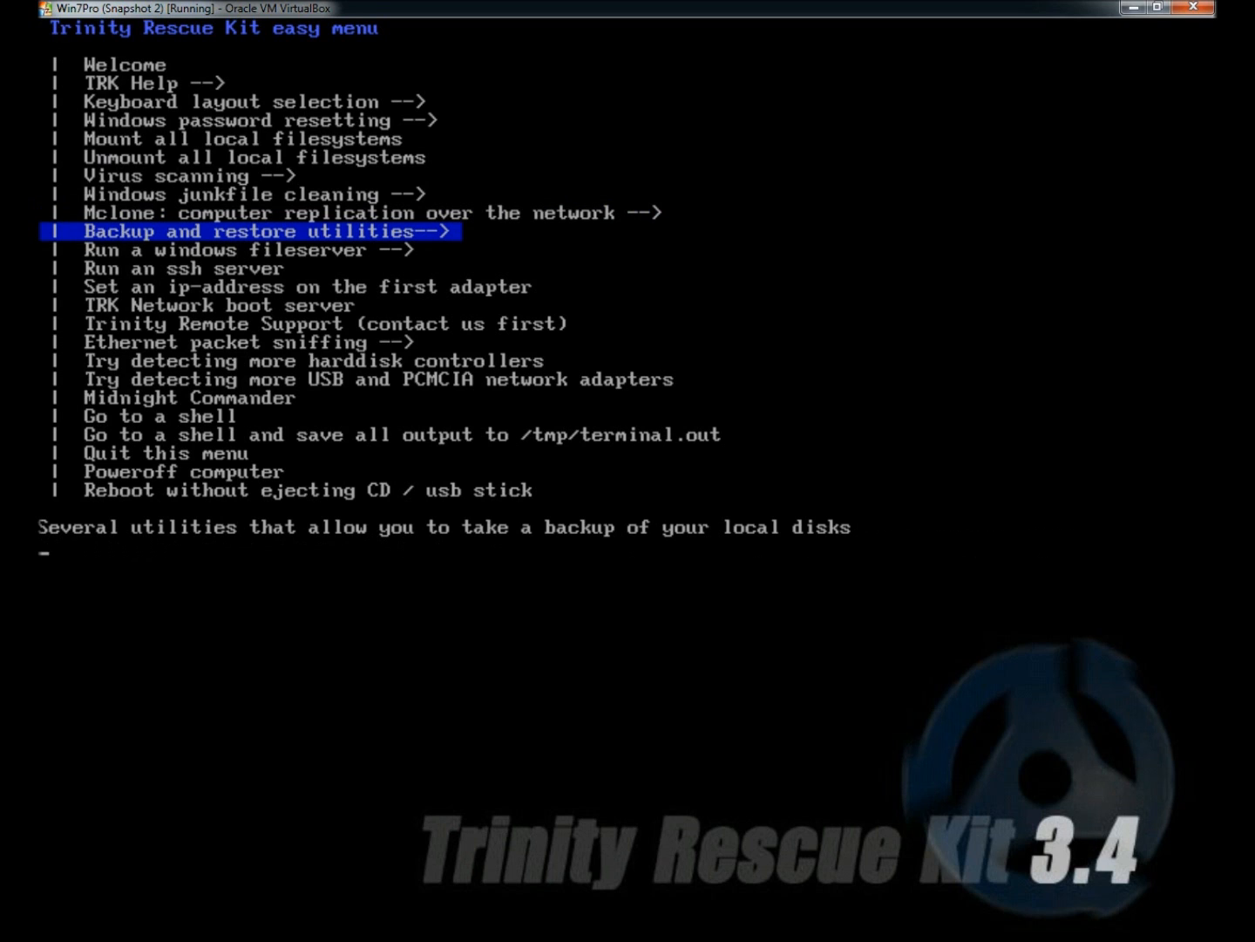
key(down)
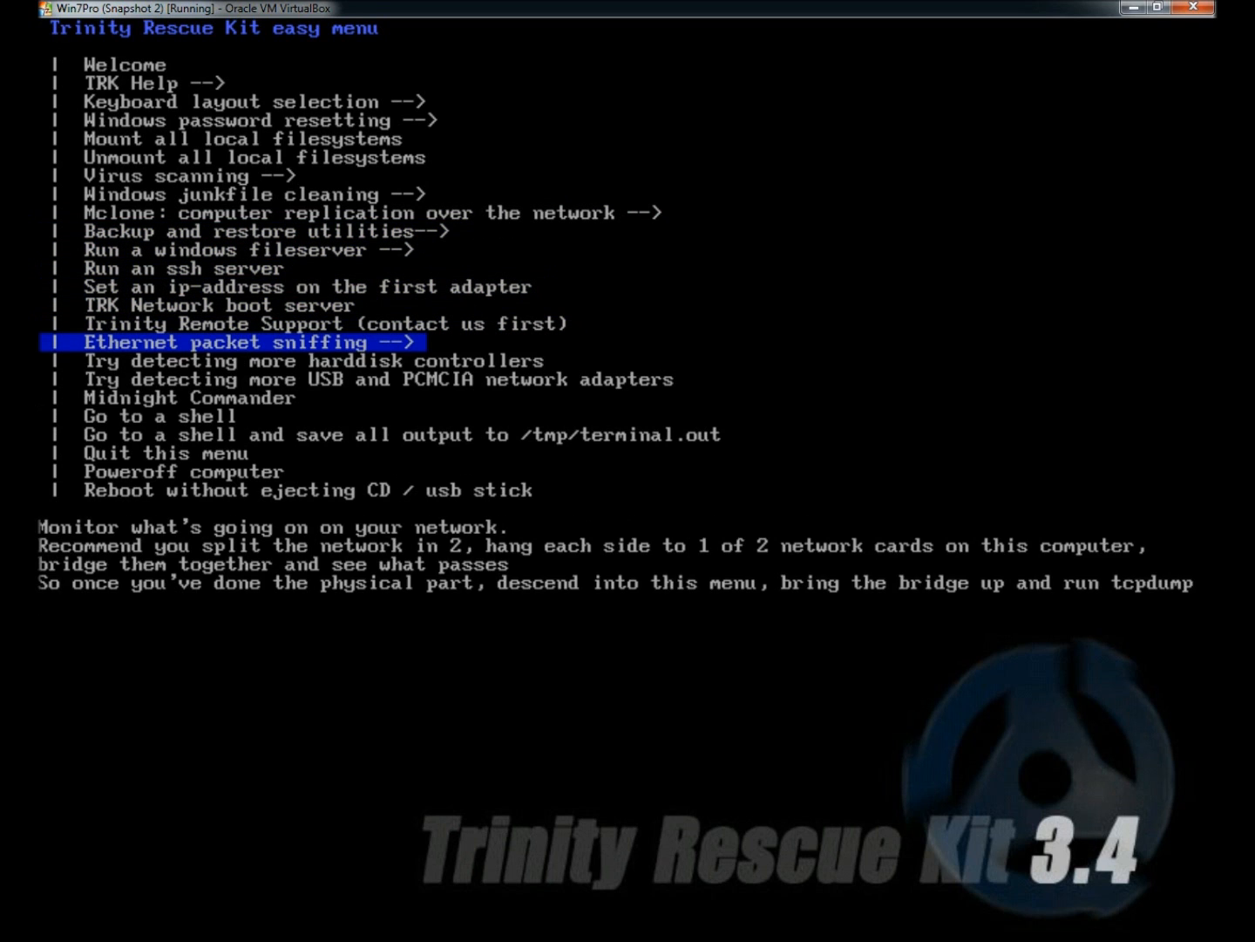
key(up)
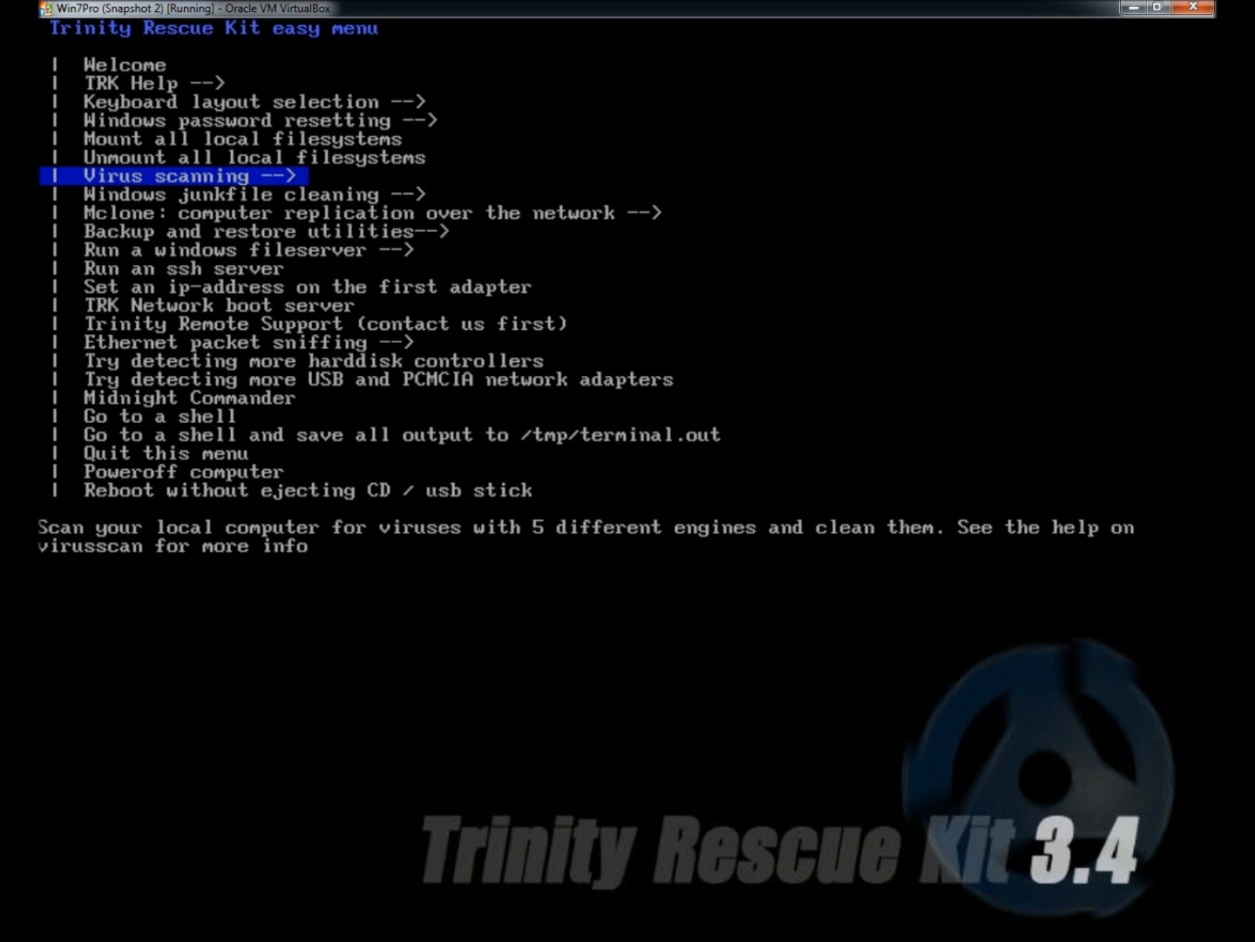
key(Return)
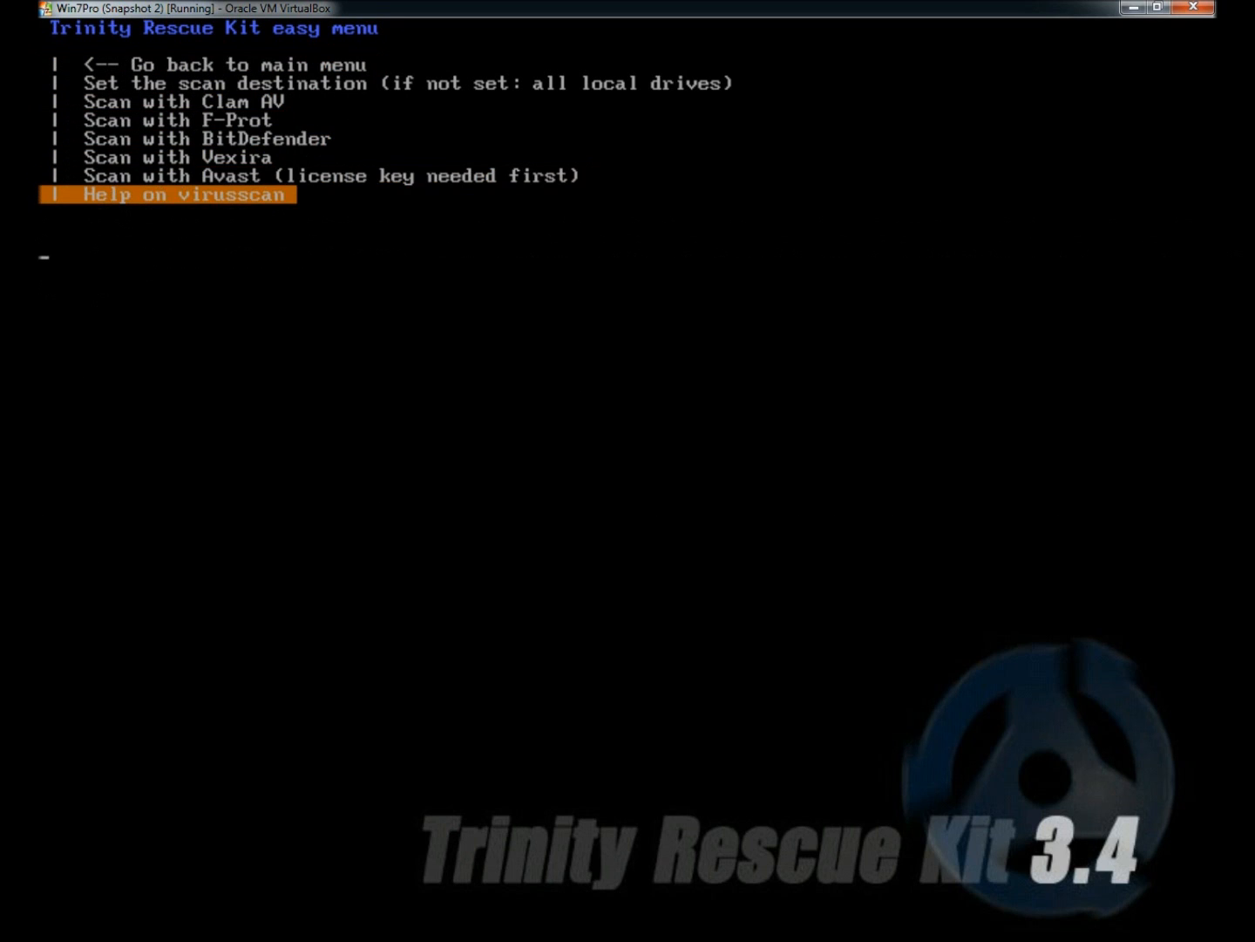
key(up)
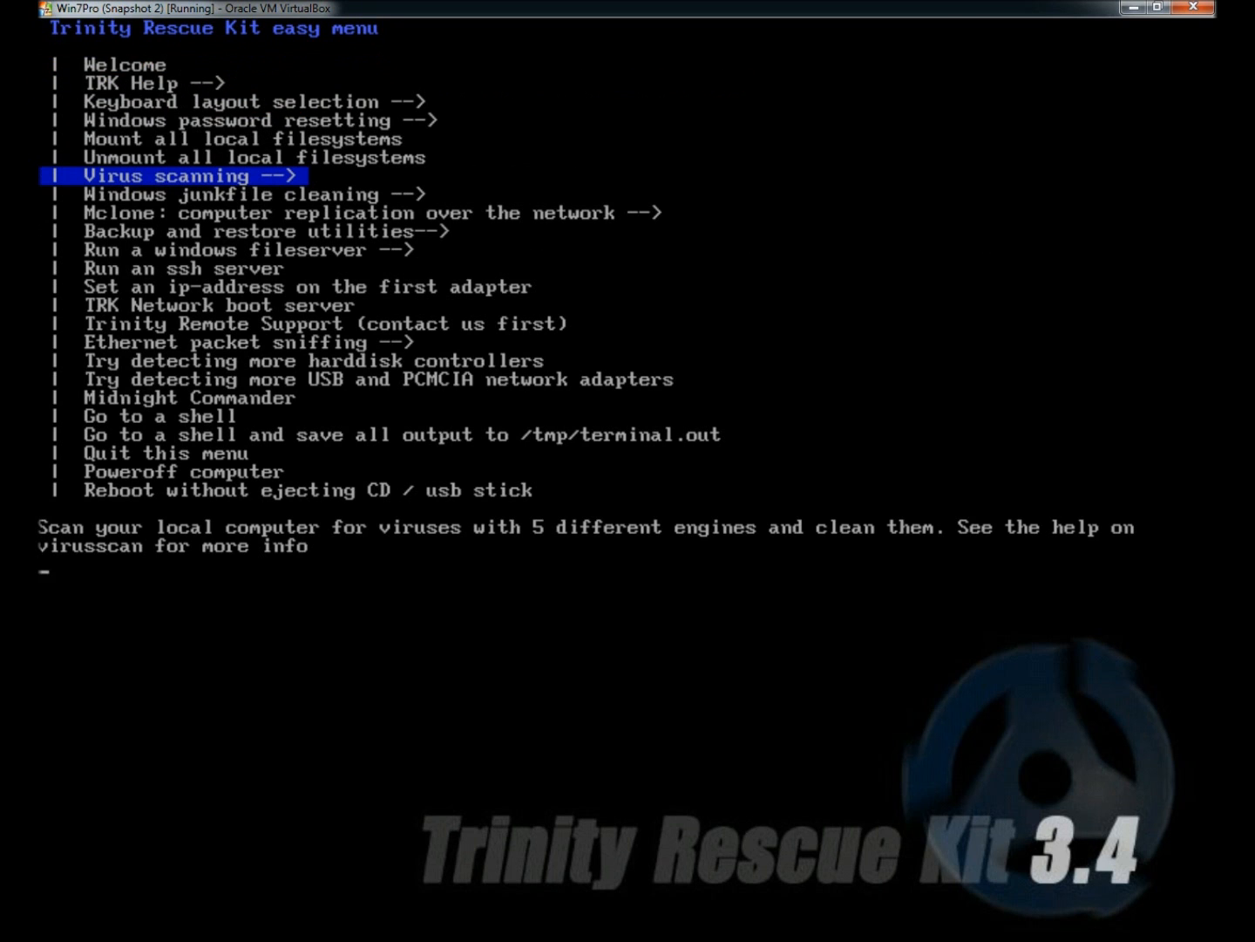
key(Down)
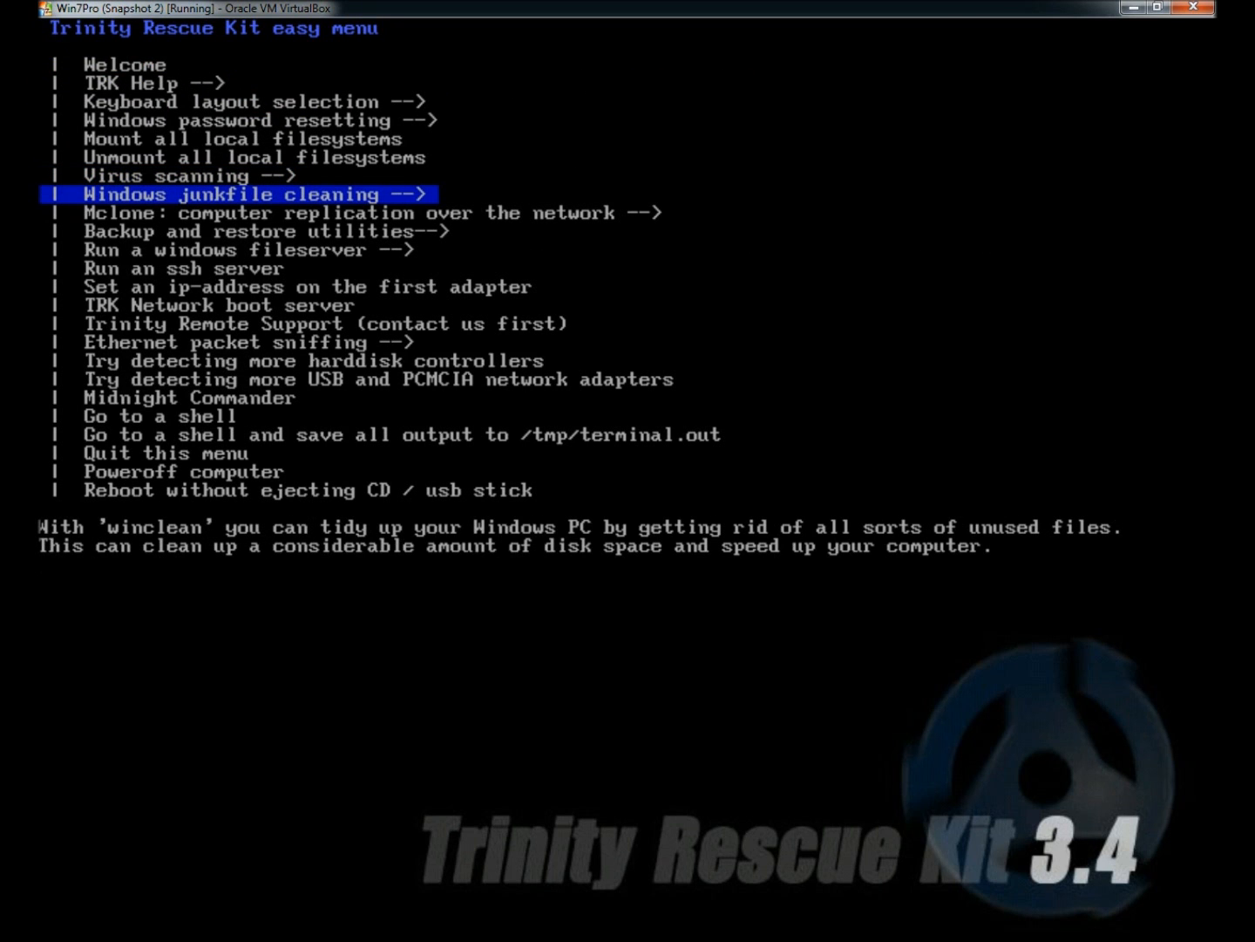
key(Return)
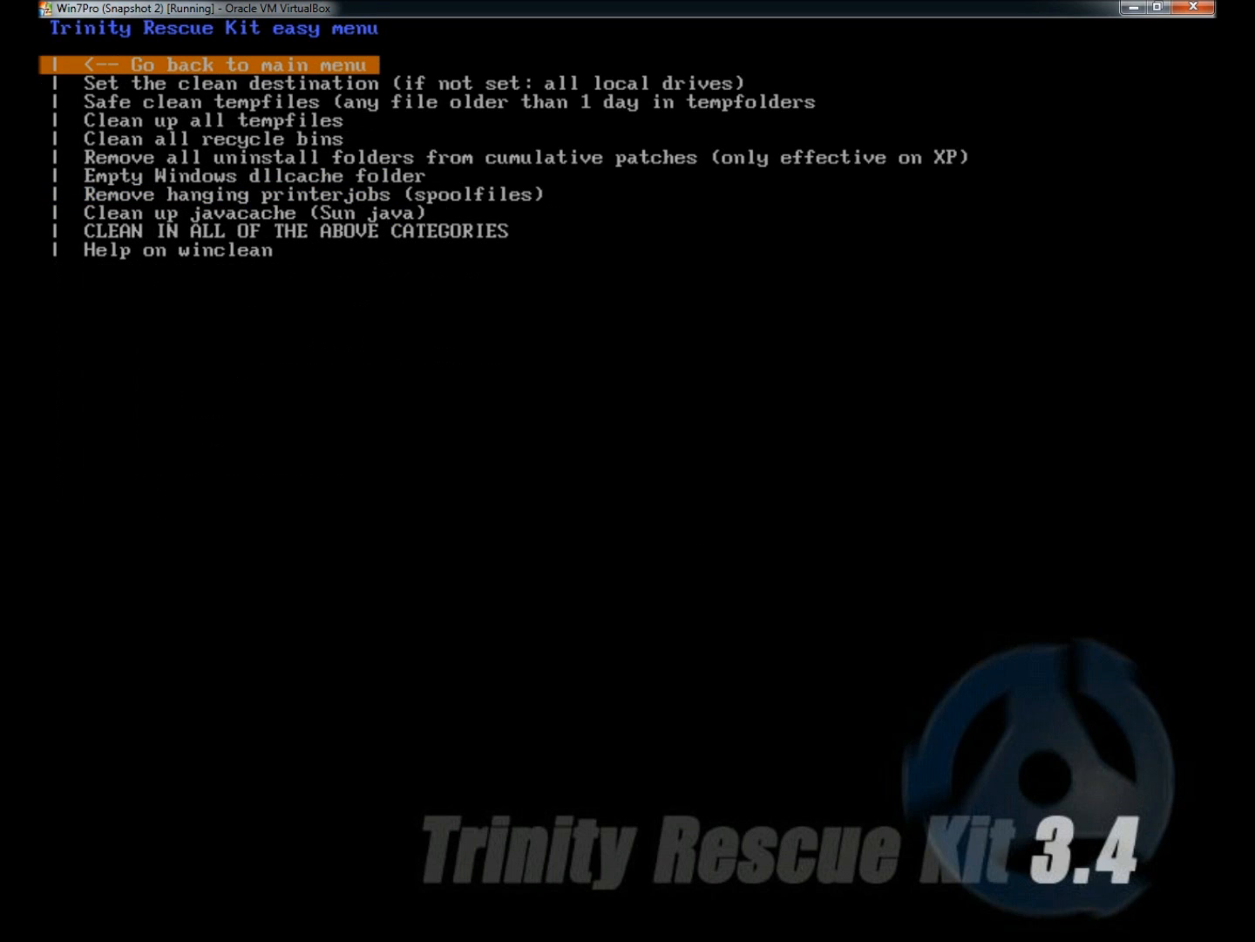
key(Down)
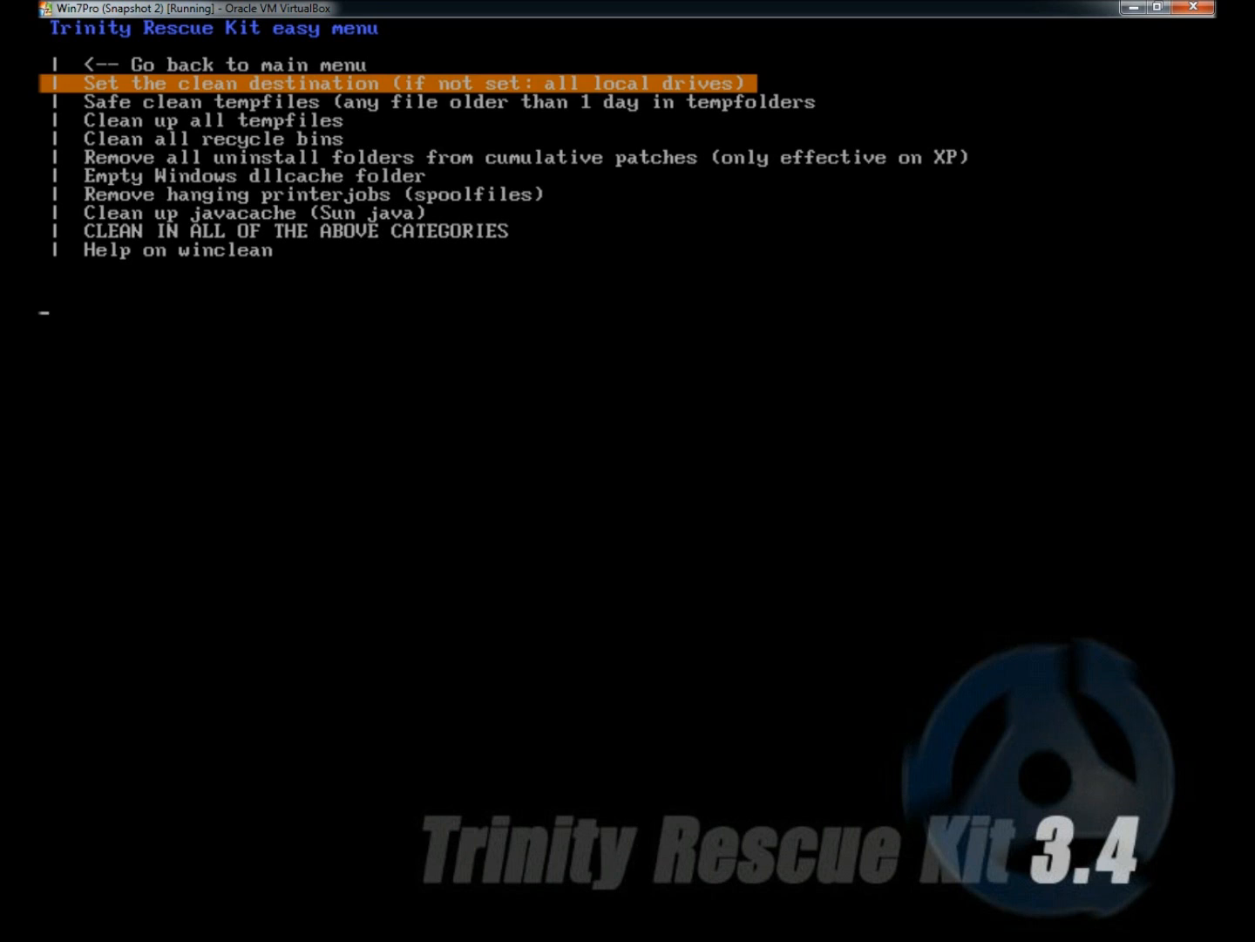
key(Down)
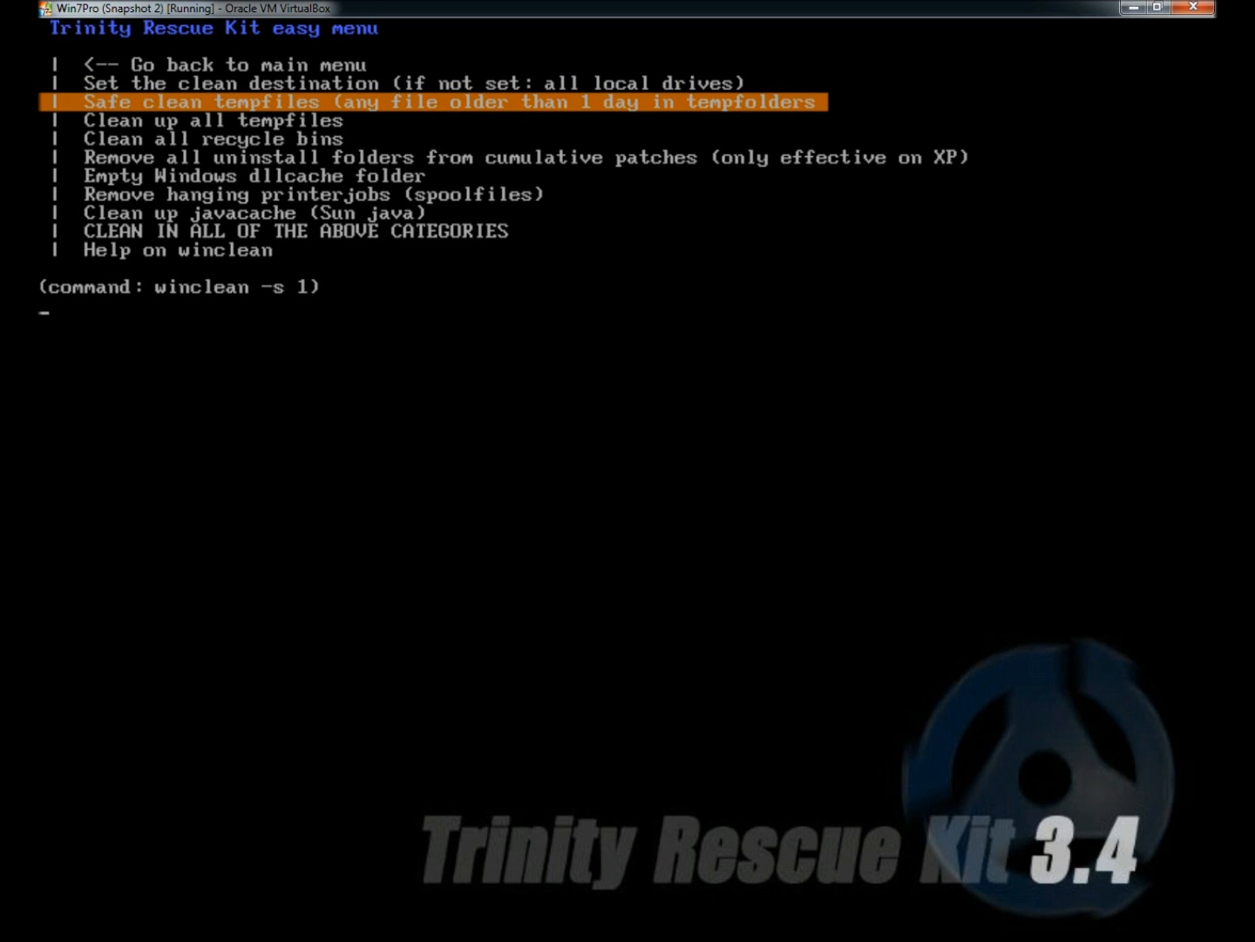
key(Down)
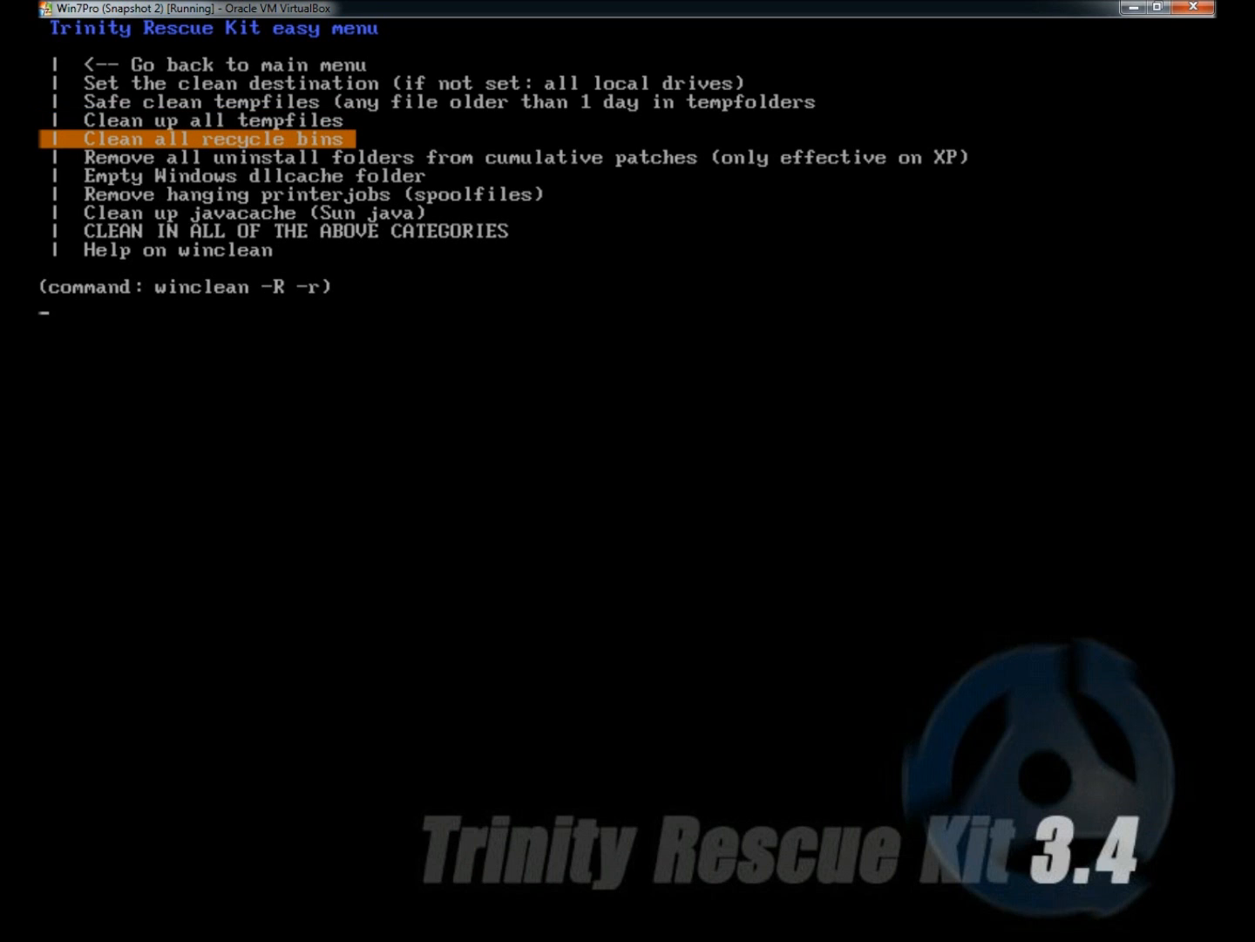
key(Down)
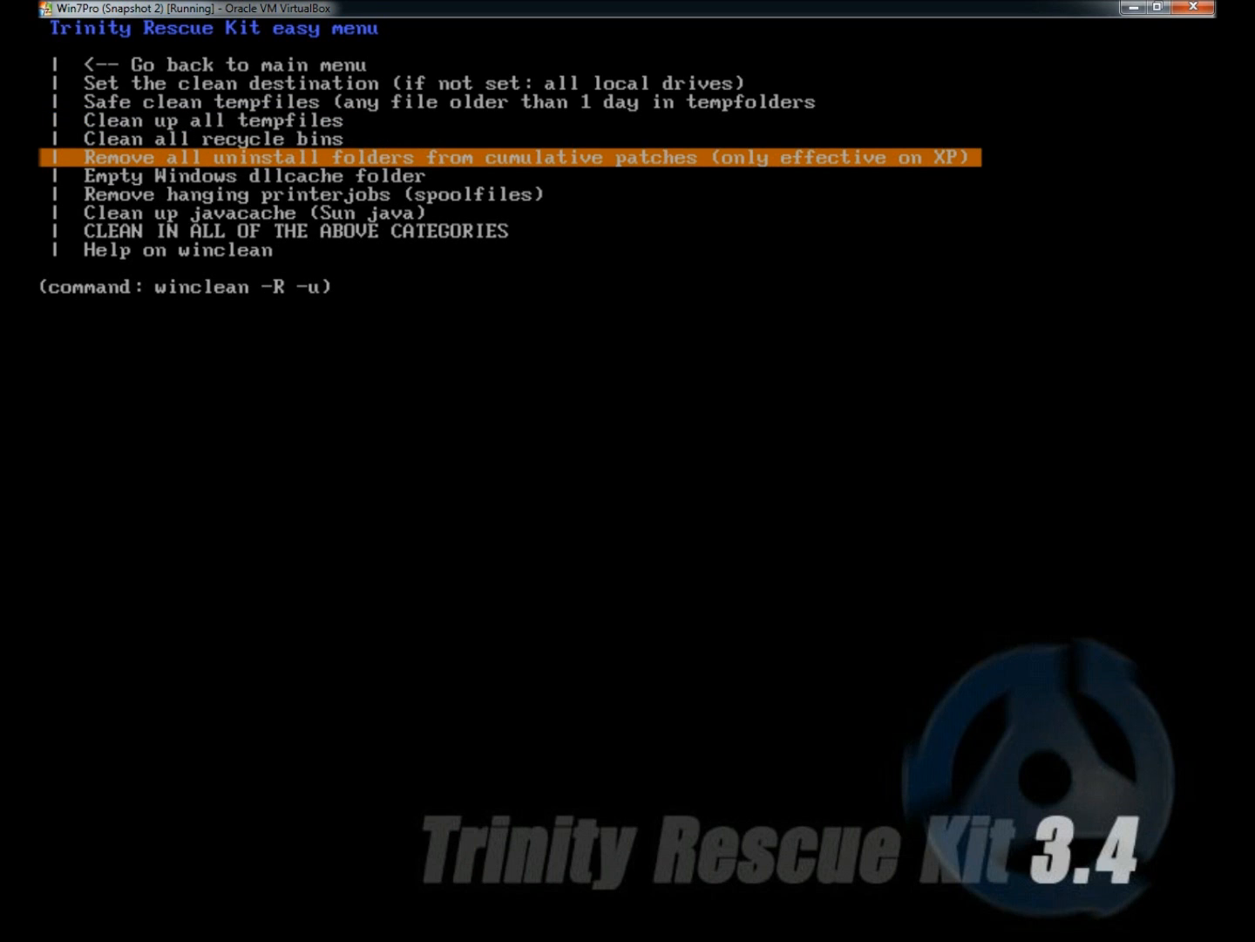
key(Down)
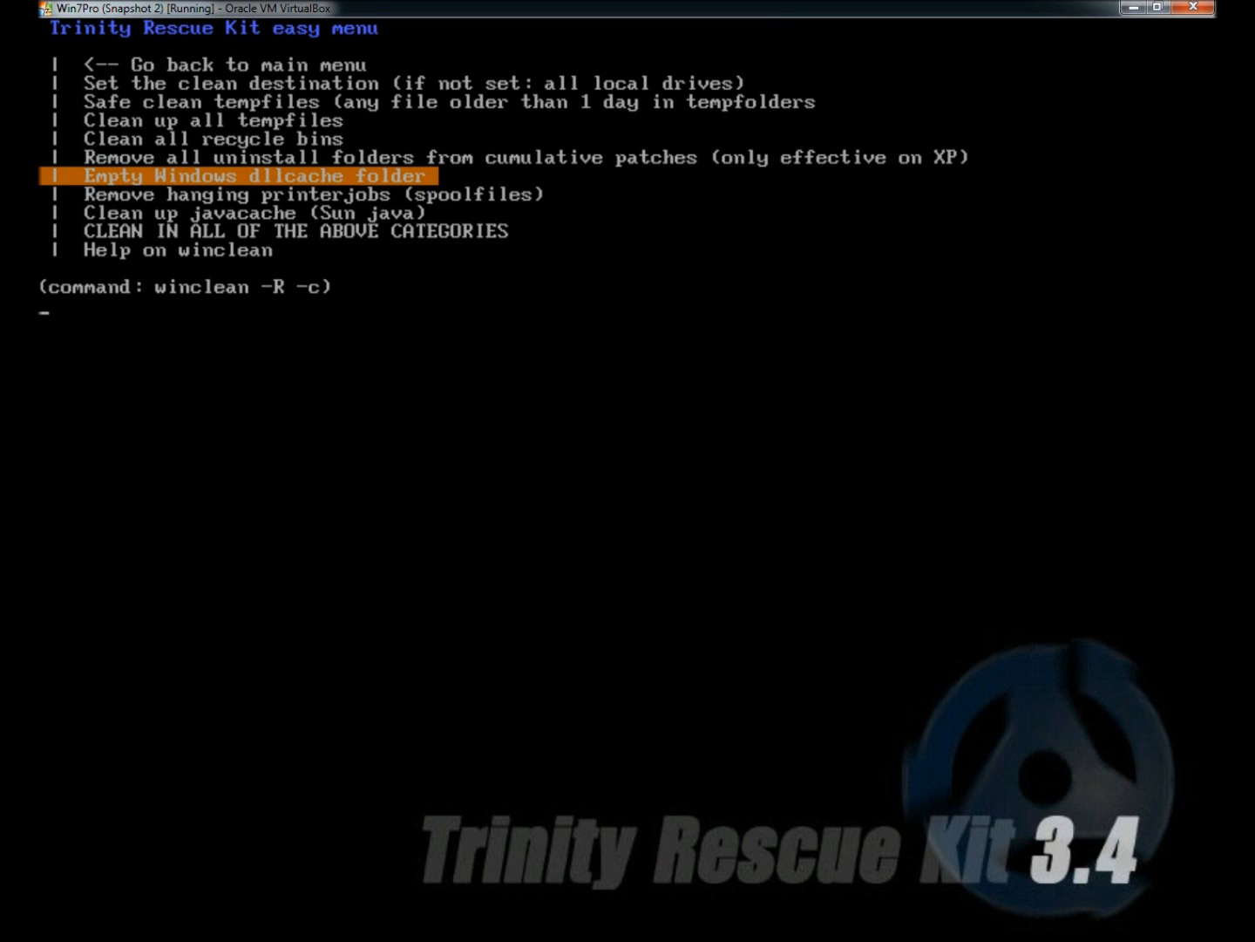
key(Down)
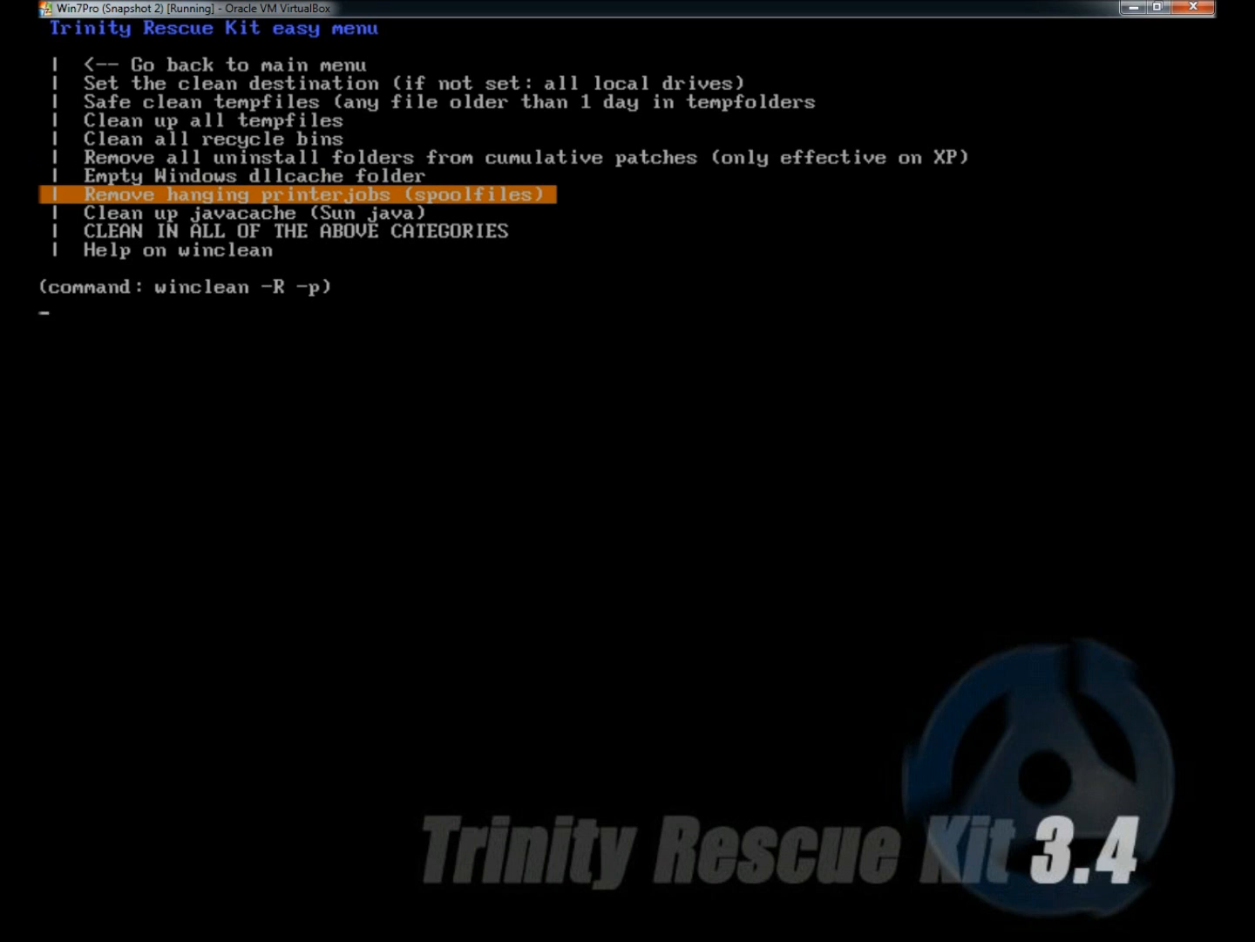
key(Down)
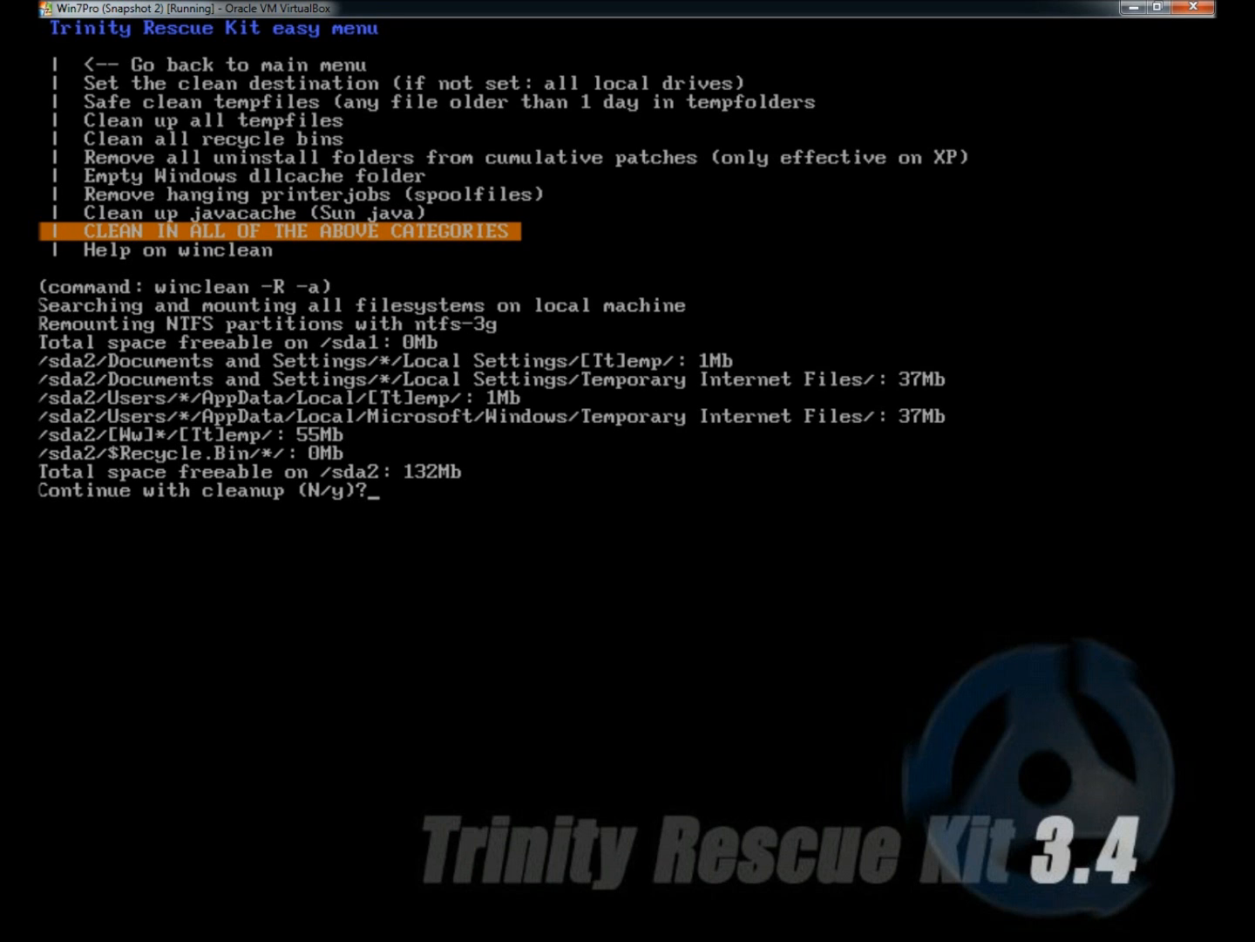
Confirm cleaning all junk file categories with 'y', freeing about 132 MB, then return to the main menu
text(y)
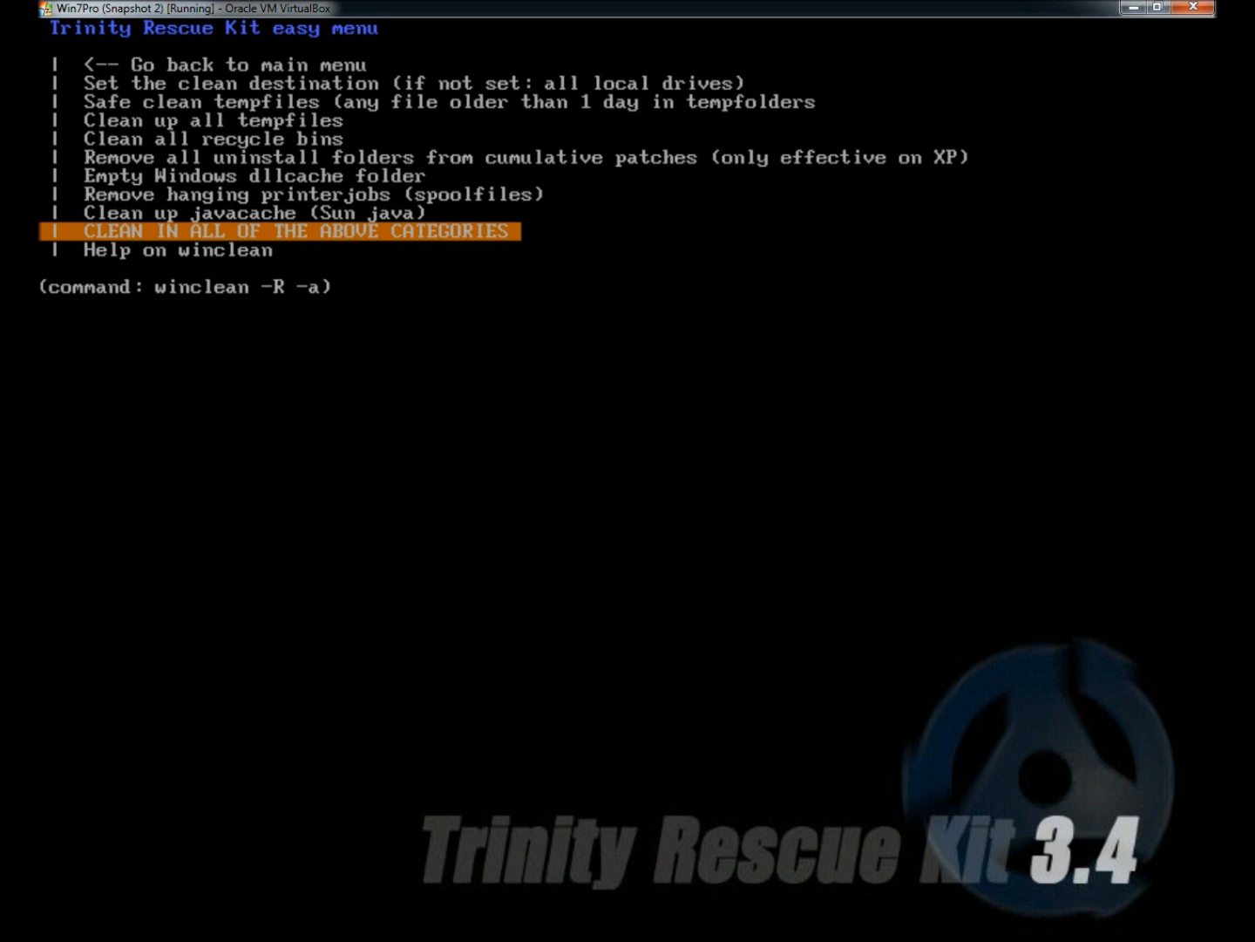
key(up)
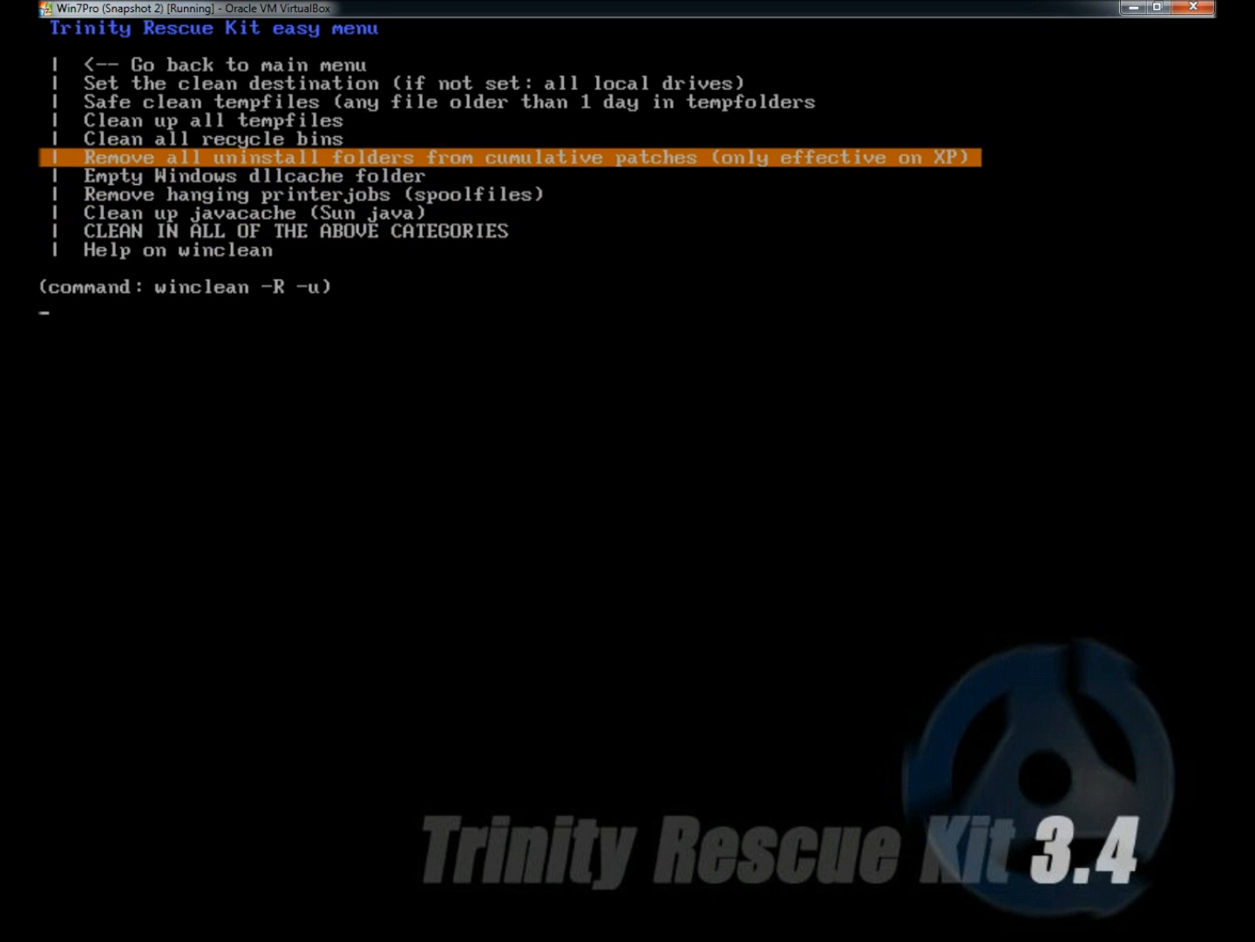
key(up)
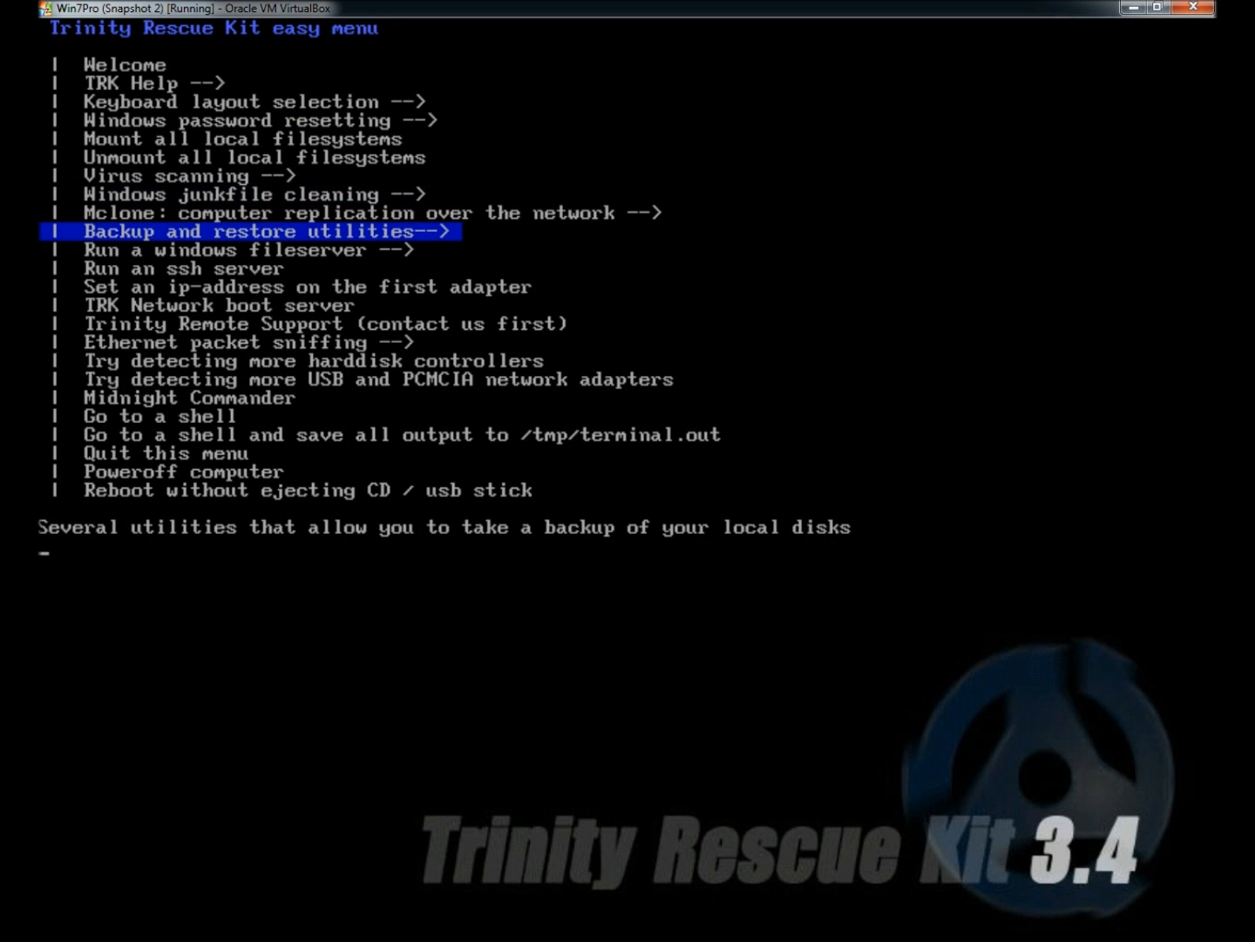
key(Return)
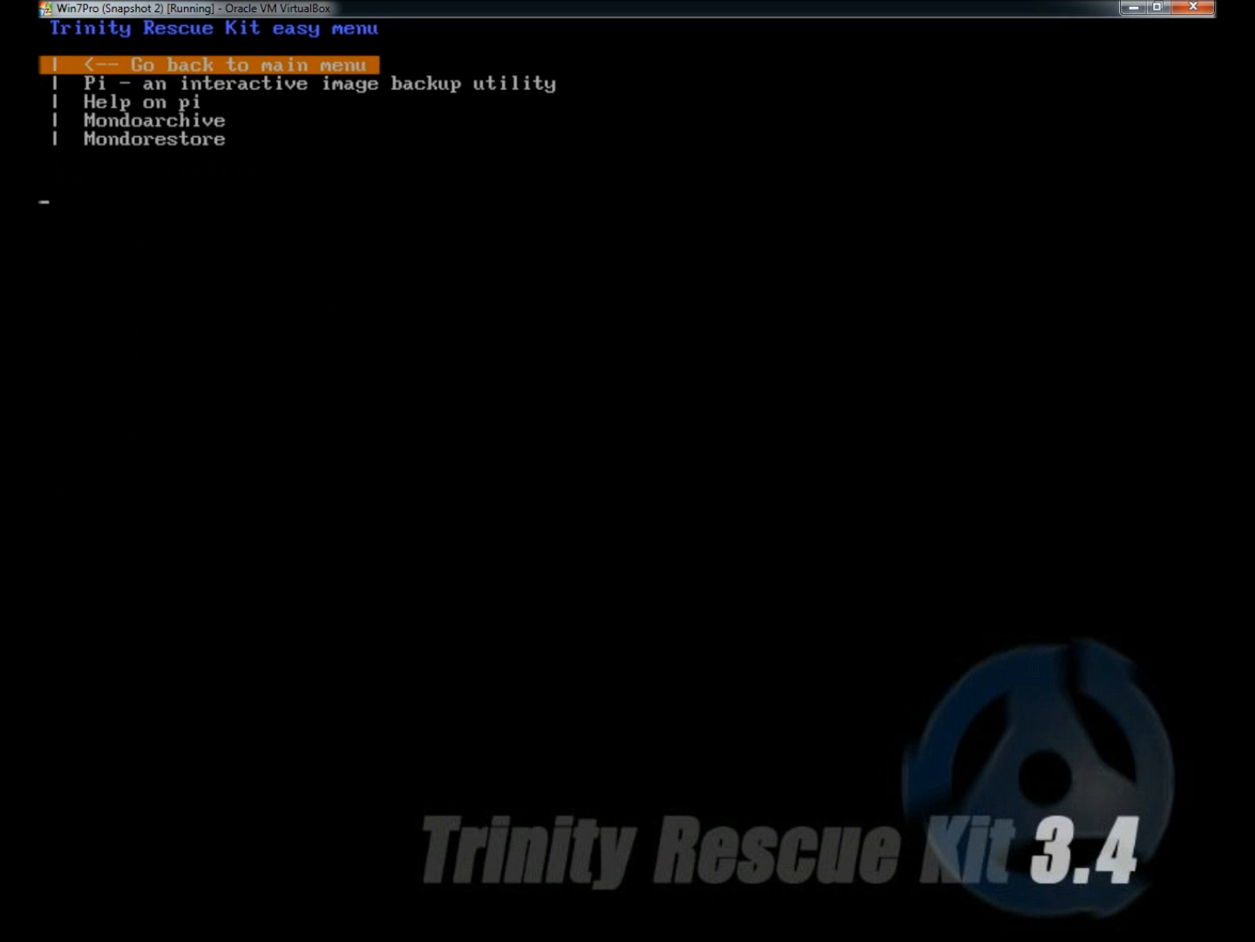
key(Down)
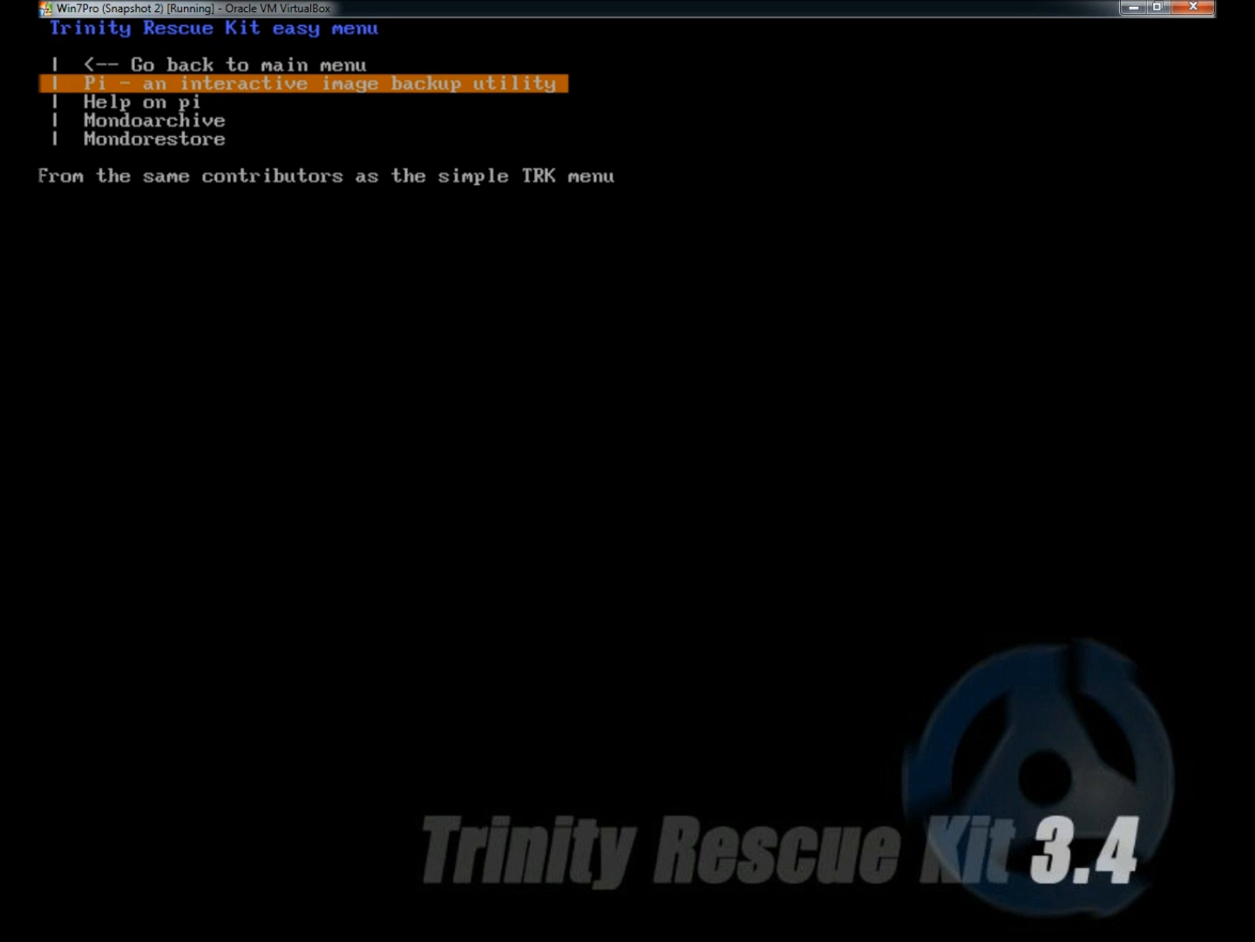
key(Down)
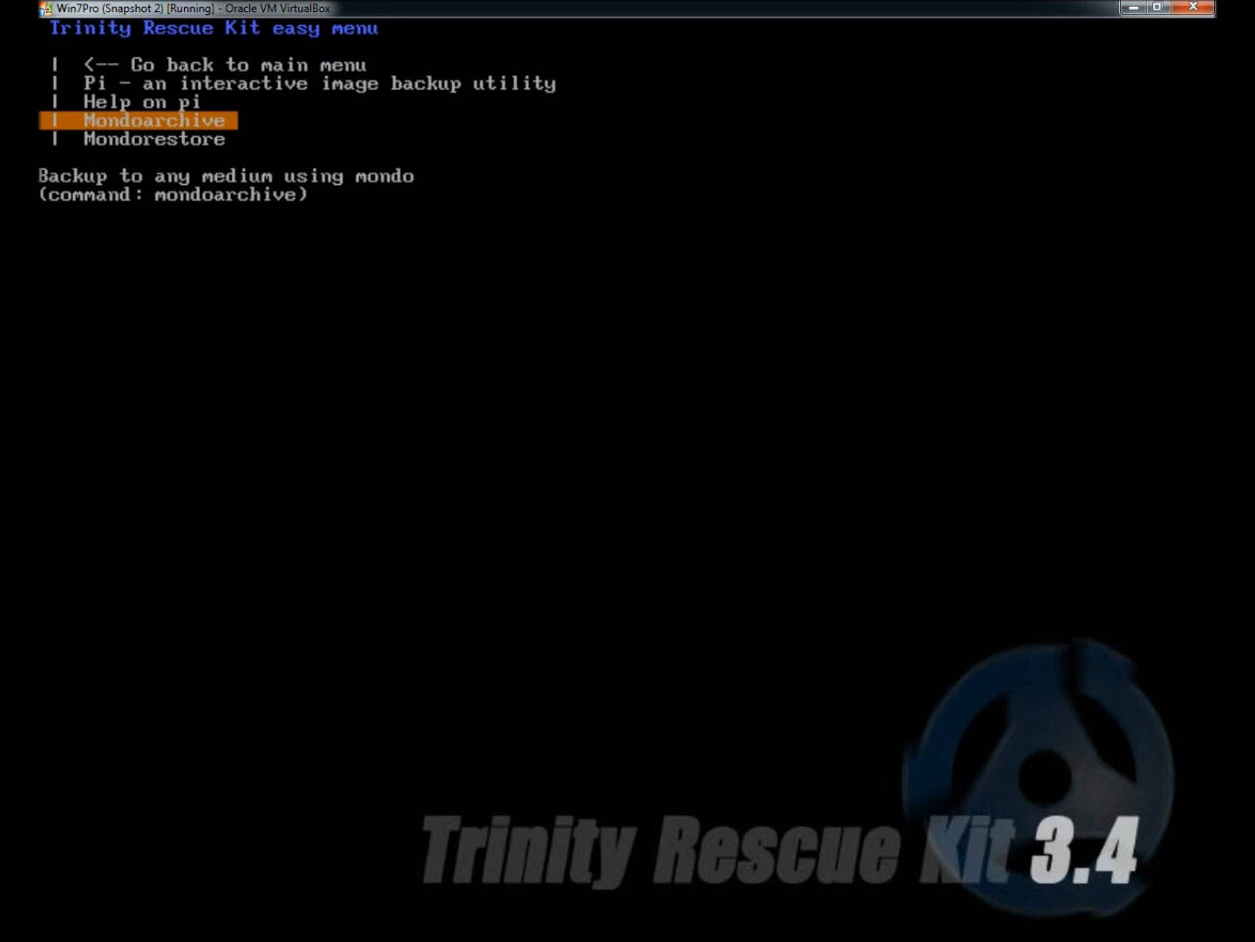
key(Down)
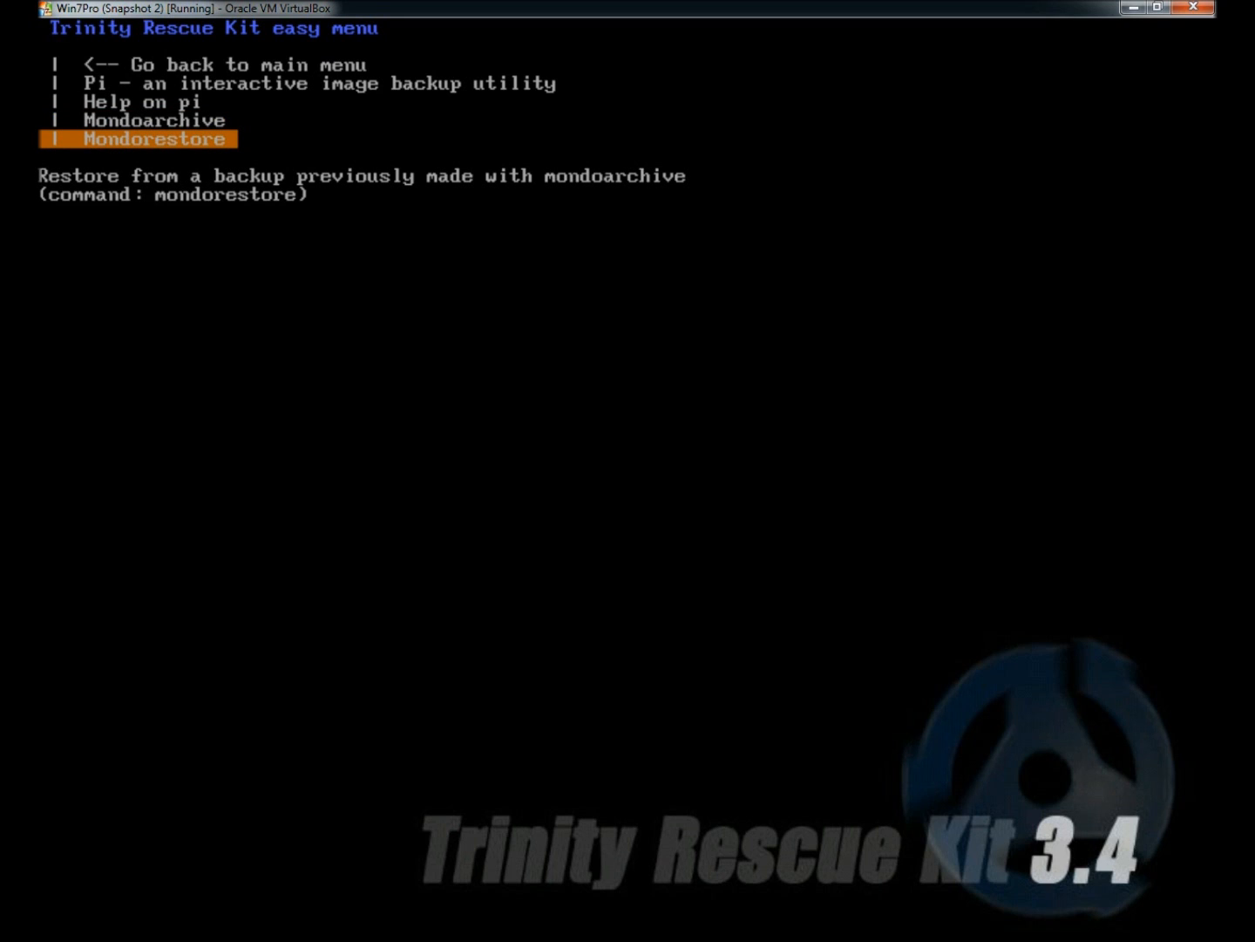
key(Up)
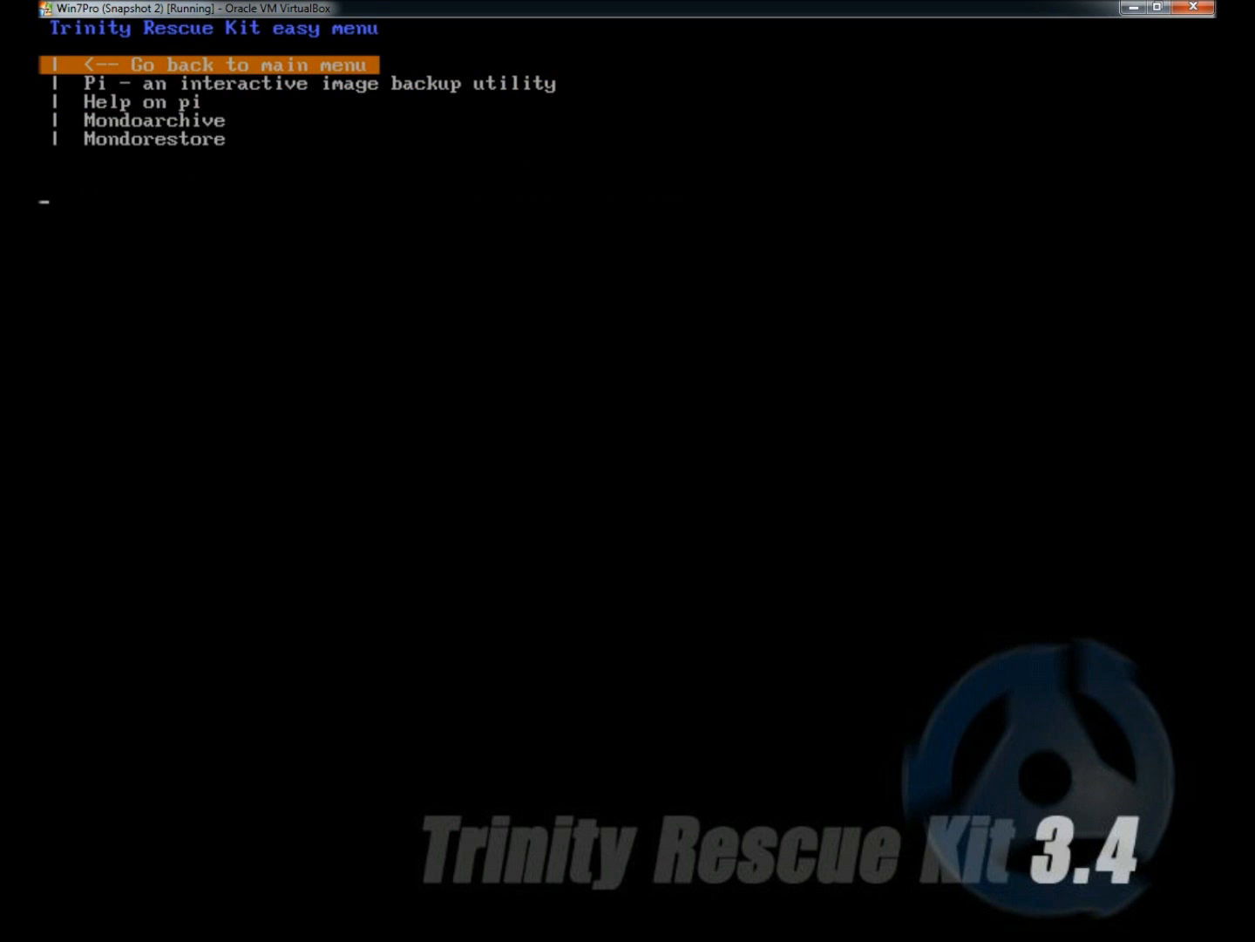
key(Return)
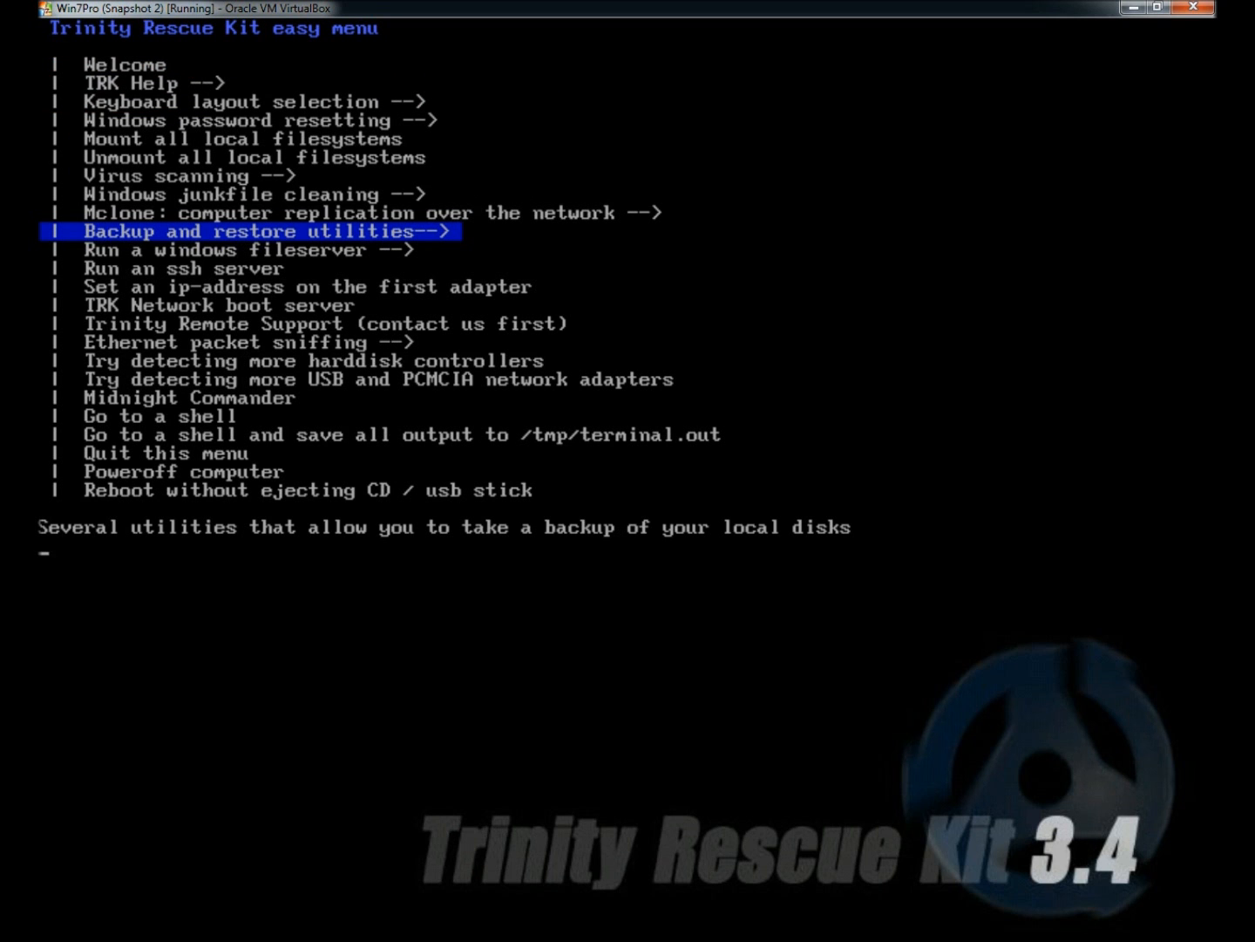
key(Down)
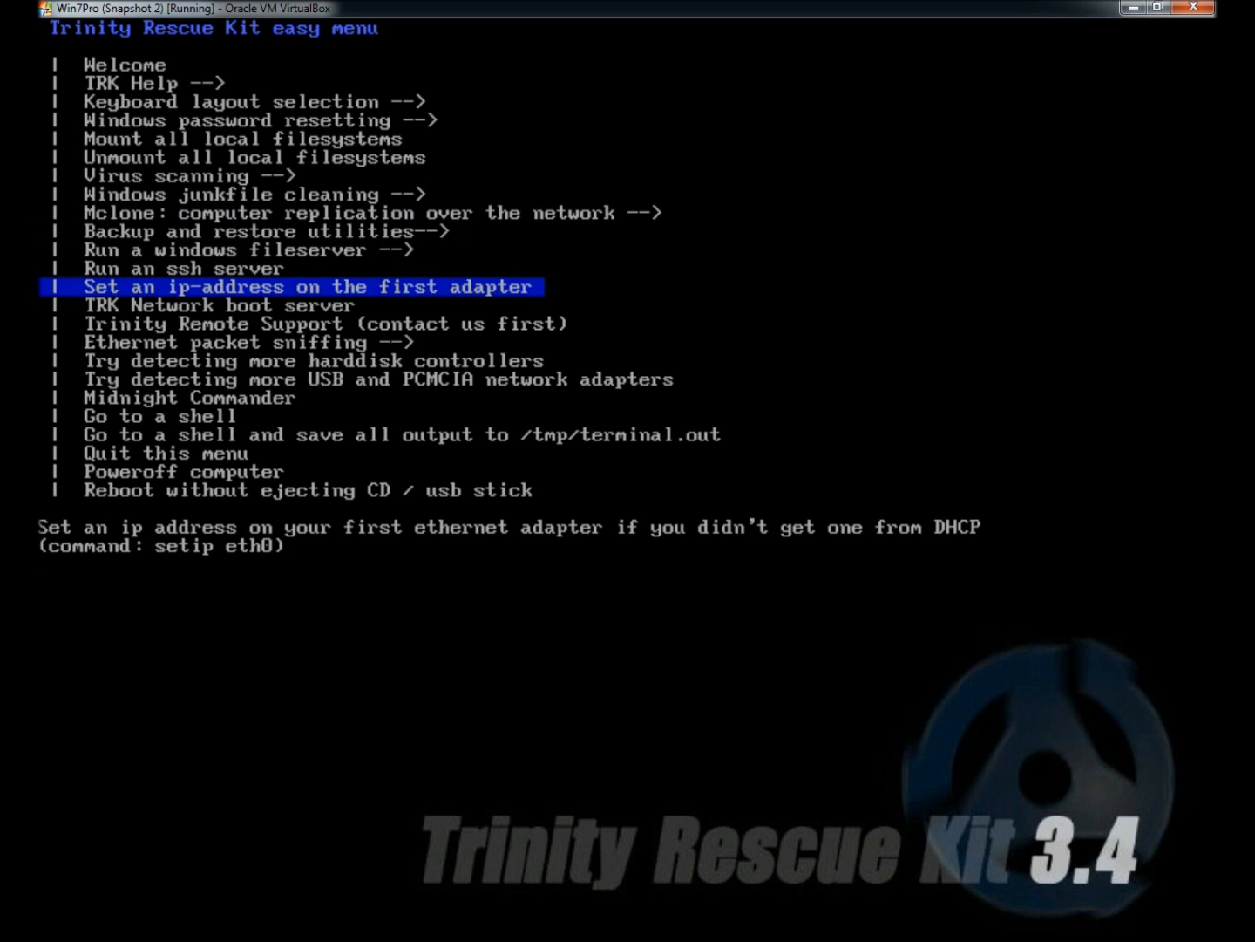